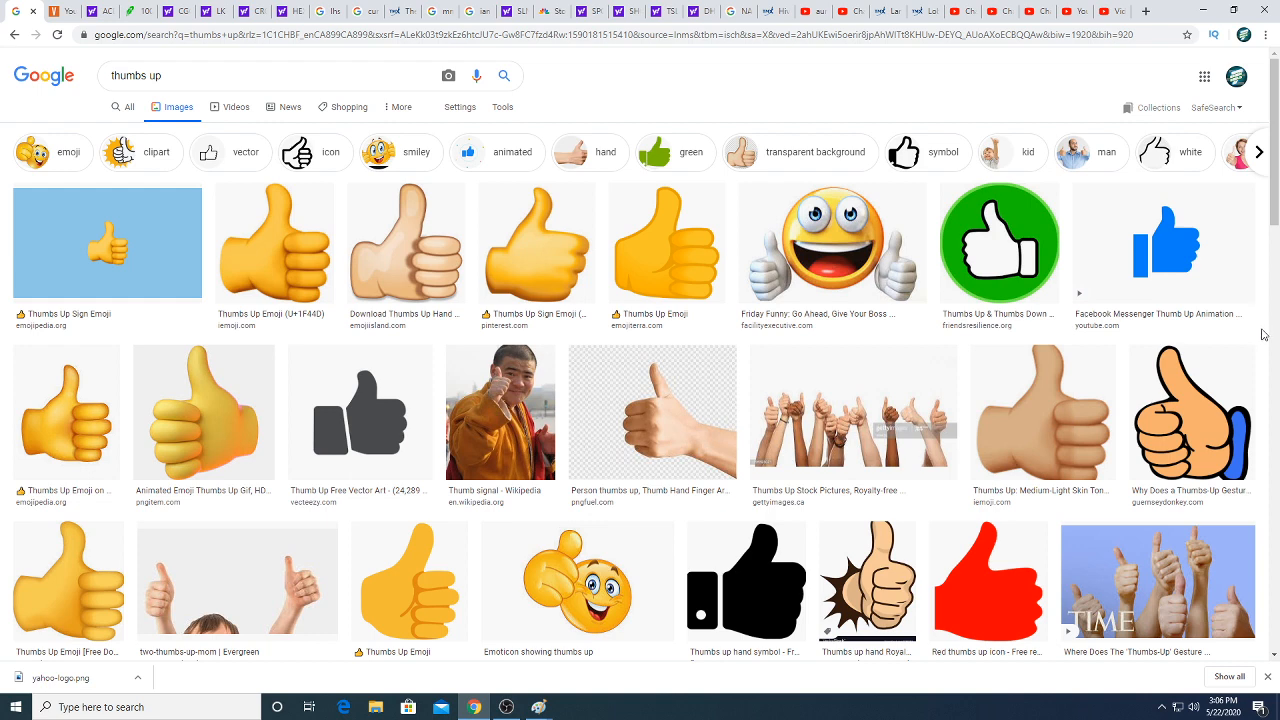
{"action": "mouse_move", "coordinate": [632, 350]}
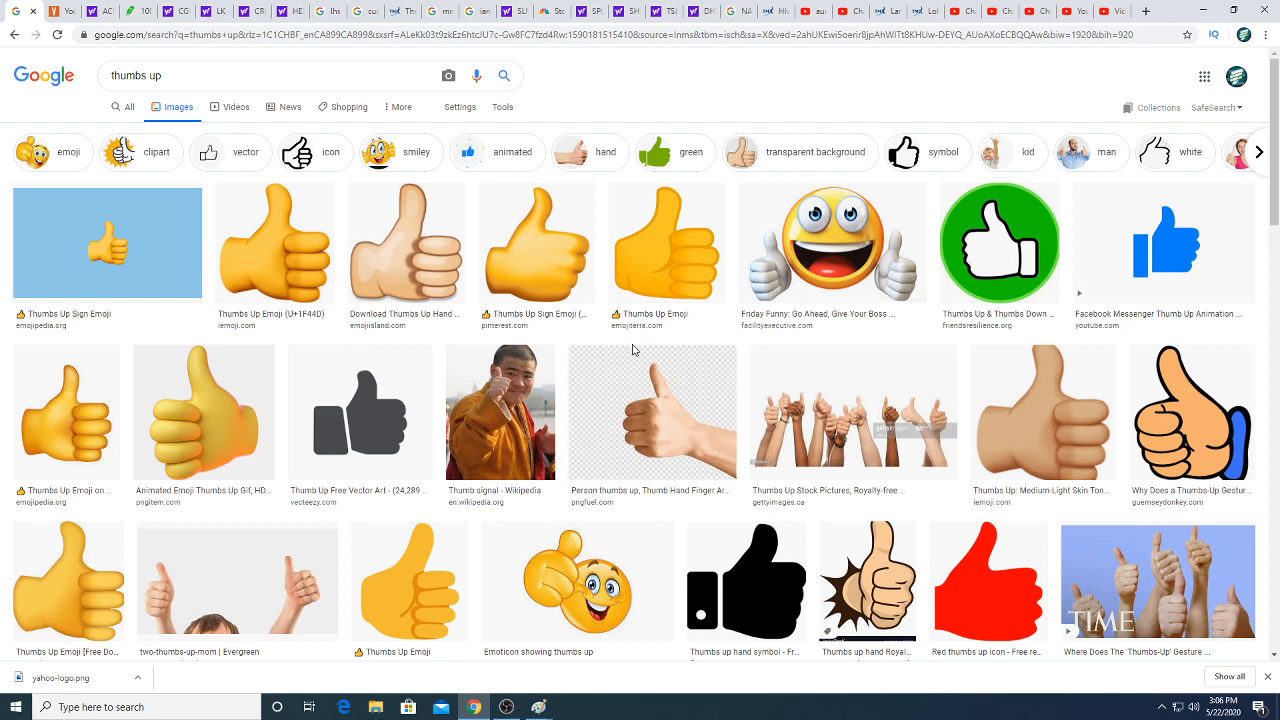
{"action": "mouse_move", "coordinate": [640, 412]}
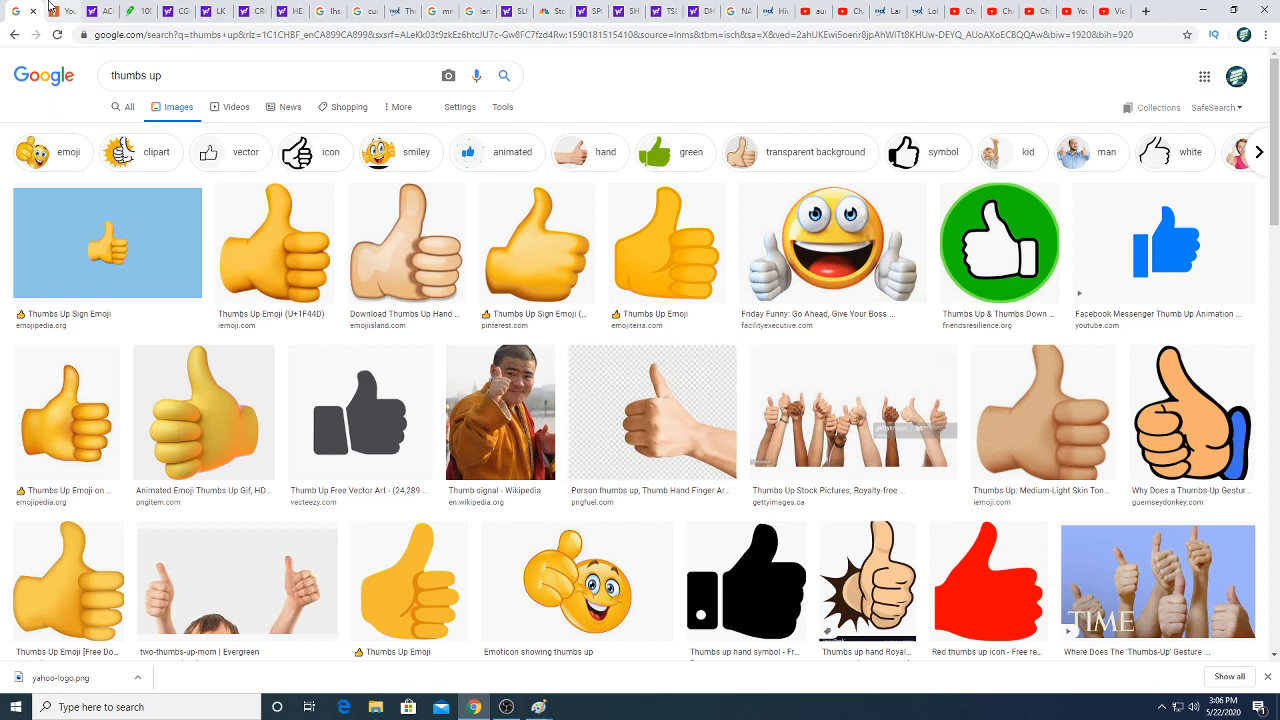
{"action": "mouse_move", "coordinate": [56, 10]}
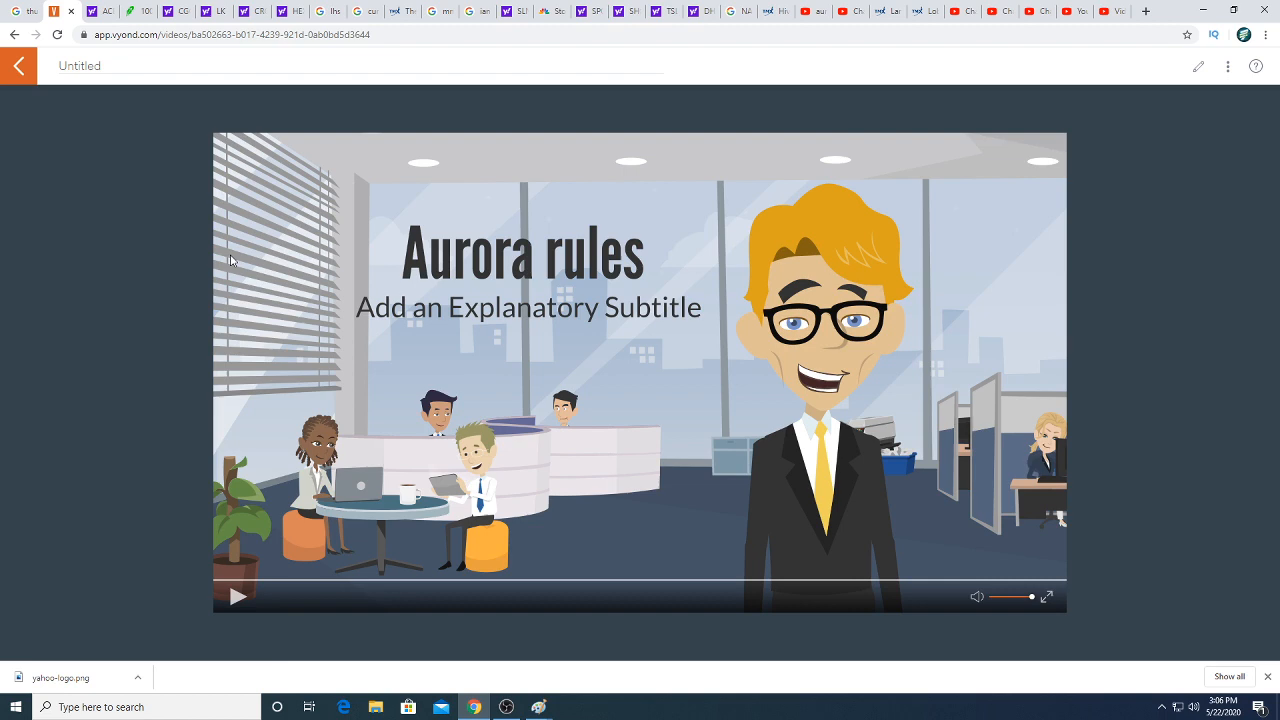
{"action": "mouse_move", "coordinate": [1046, 610]}
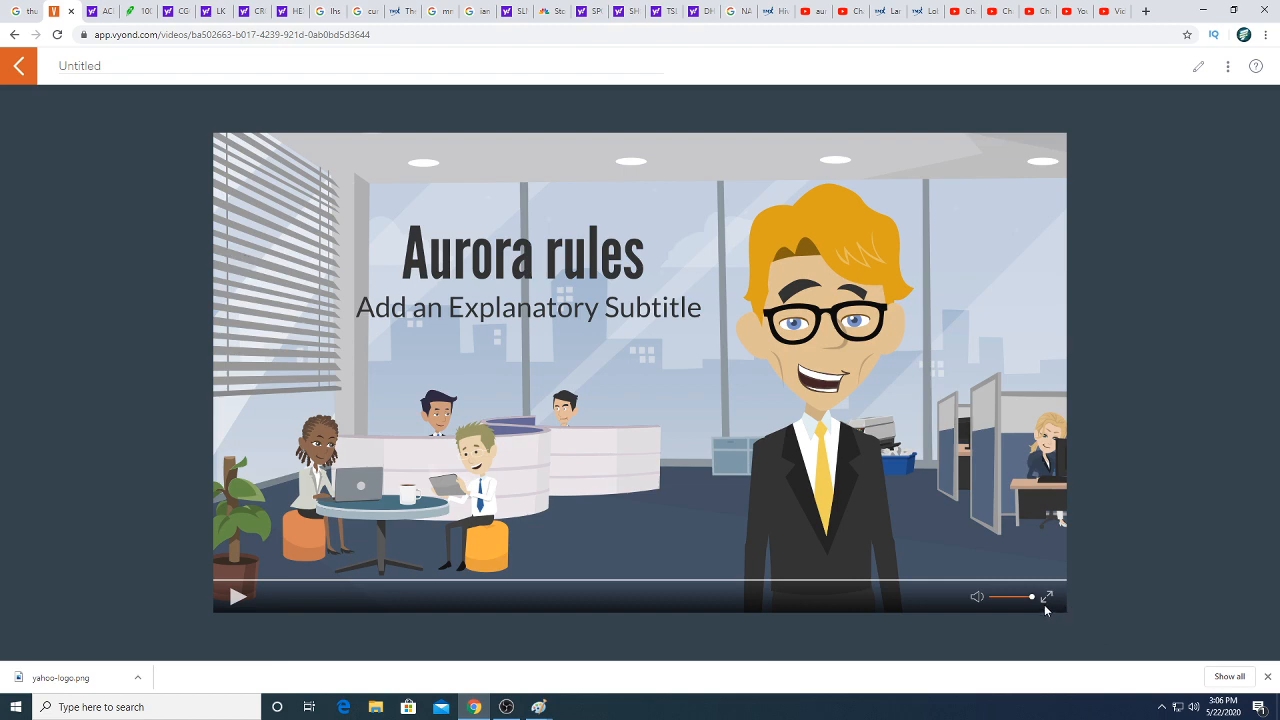
- Show Robinhood's 100 Most Popular stocks collection ranked by Popularity
{"action": "left_click", "coordinate": [1046, 596]}
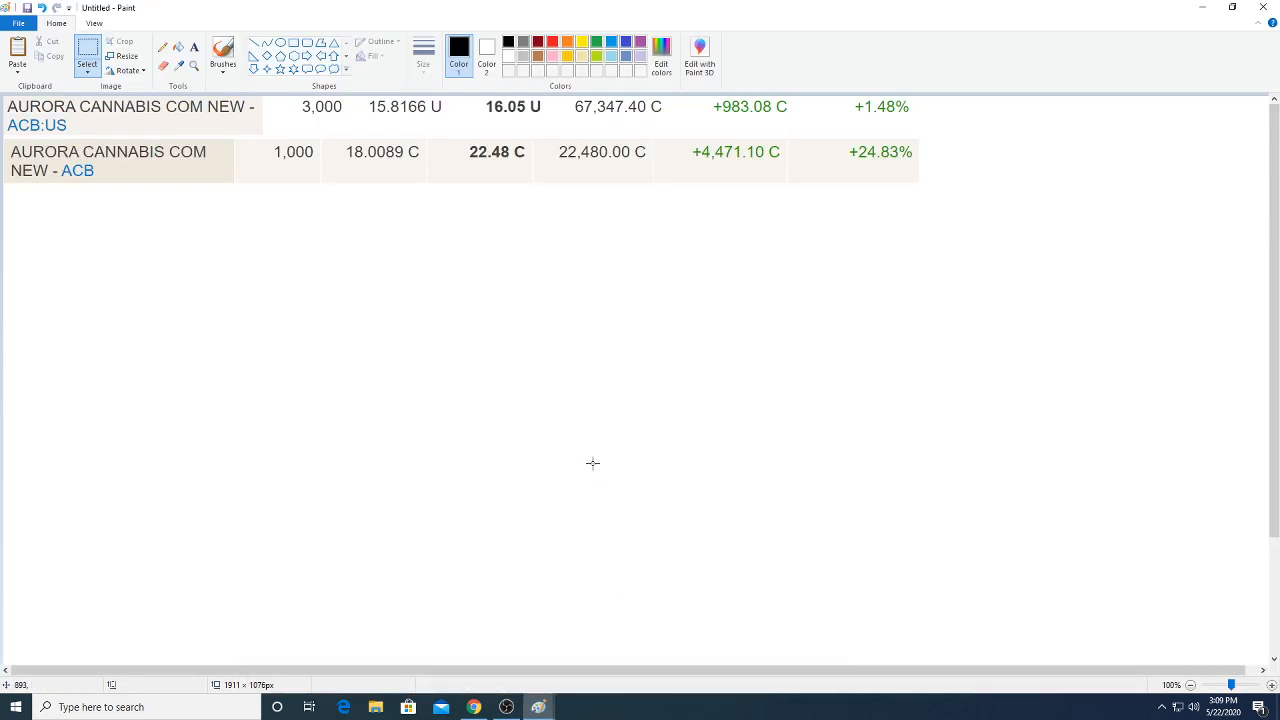
{"action": "mouse_move", "coordinate": [348, 104]}
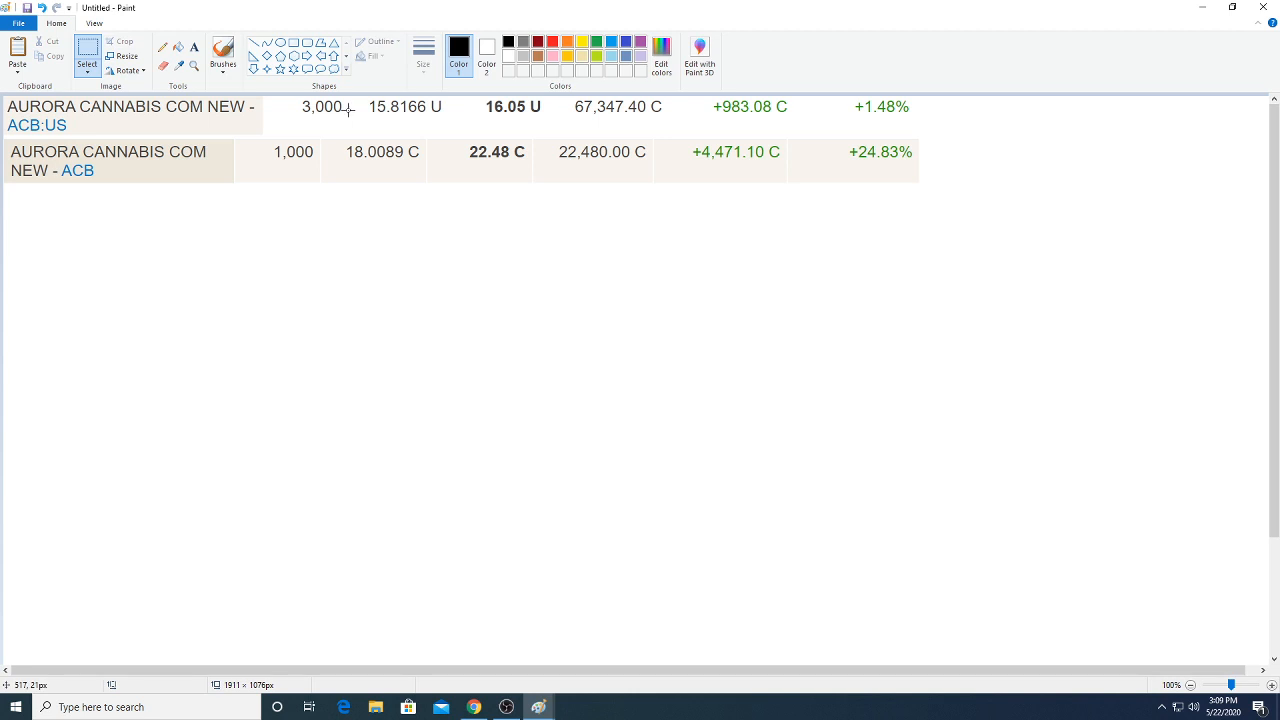
{"action": "mouse_move", "coordinate": [236, 112]}
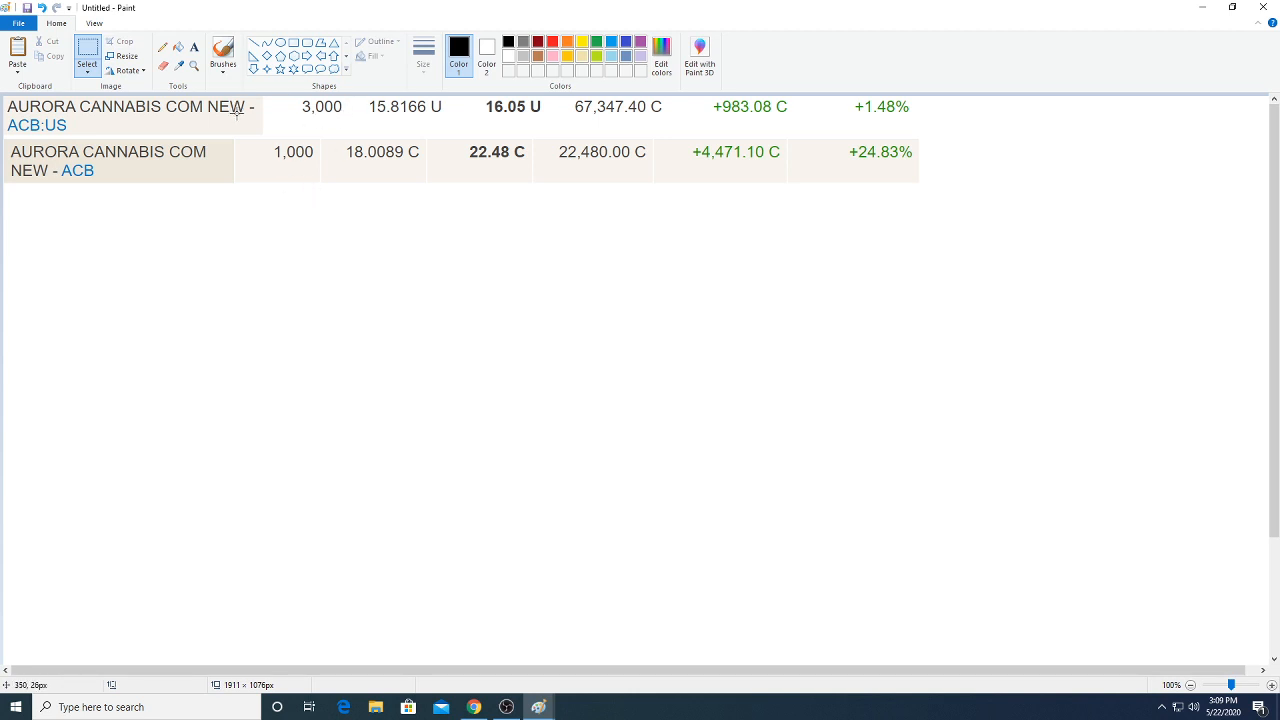
{"action": "mouse_move", "coordinate": [276, 164]}
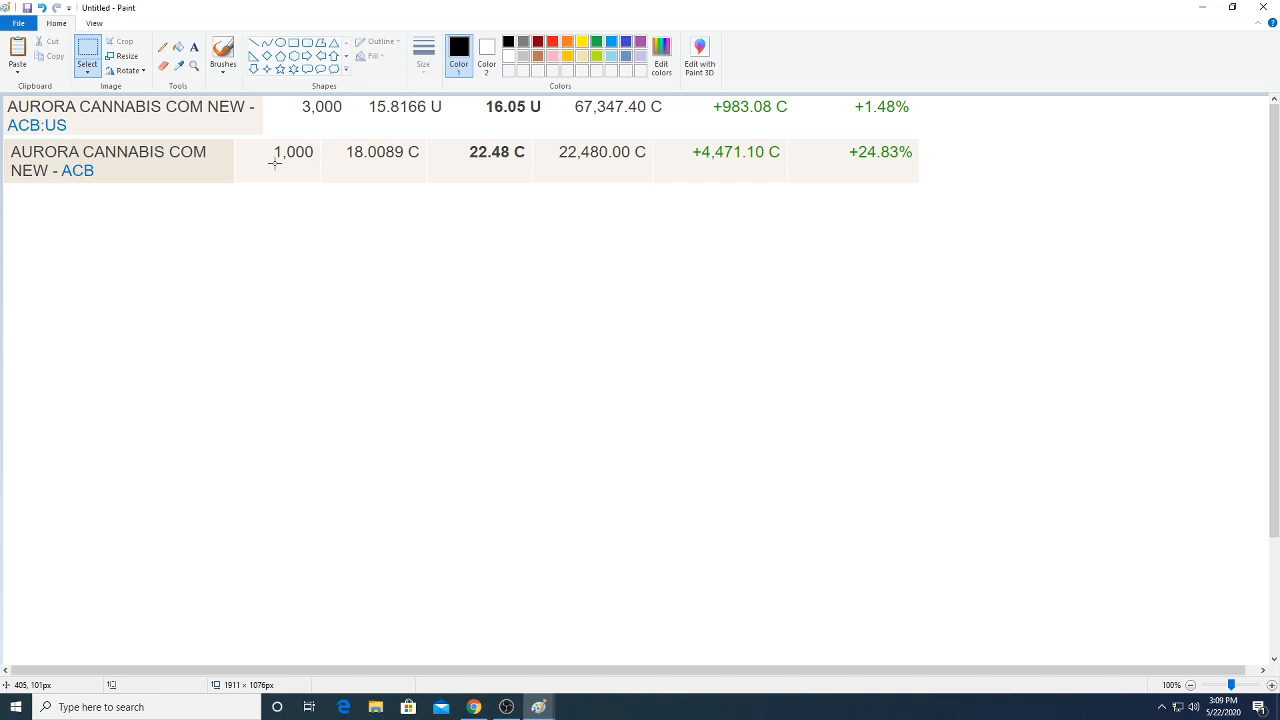
{"action": "mouse_move", "coordinate": [366, 160]}
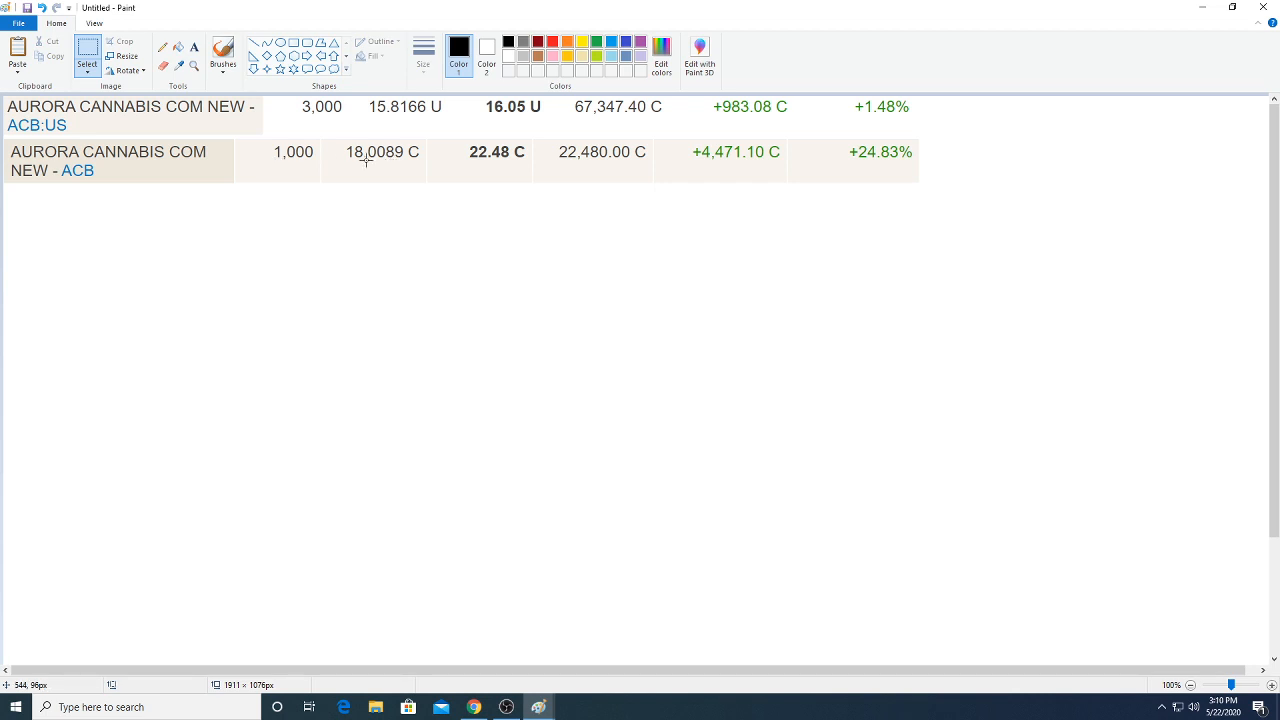
{"action": "mouse_move", "coordinate": [430, 156]}
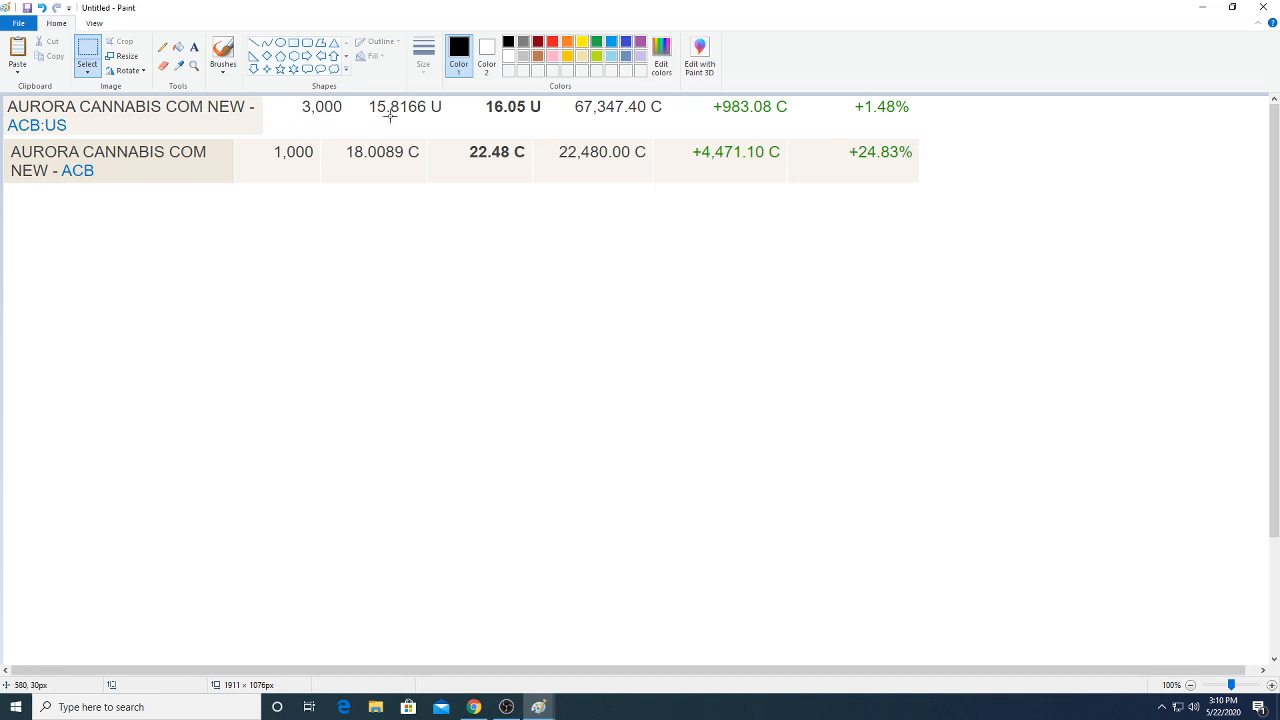
{"action": "mouse_move", "coordinate": [890, 112]}
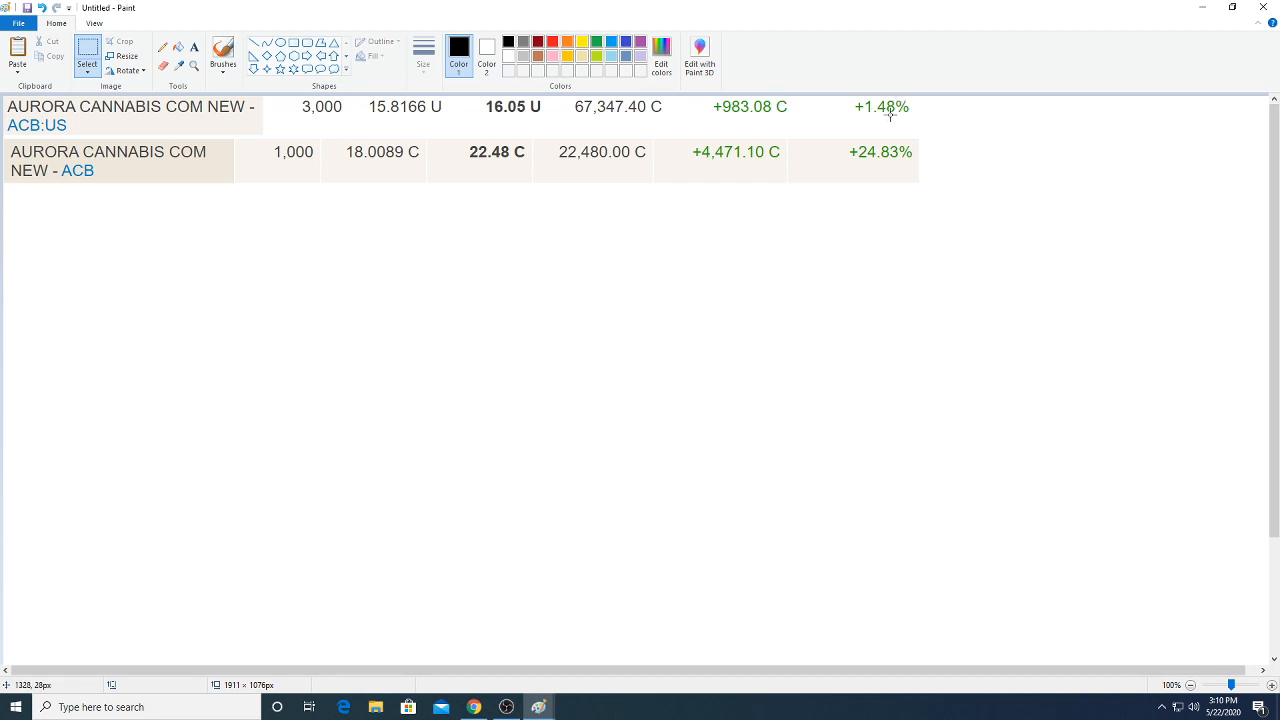
{"action": "mouse_move", "coordinate": [722, 108]}
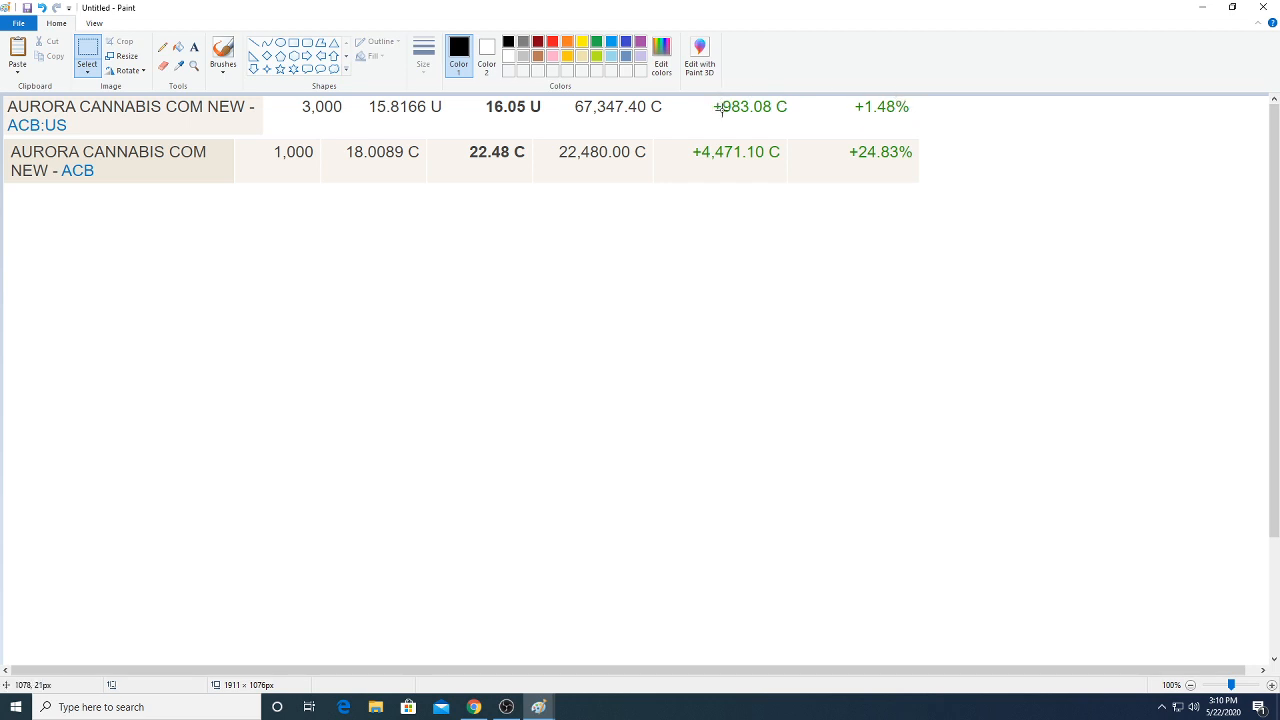
{"action": "mouse_move", "coordinate": [620, 284]}
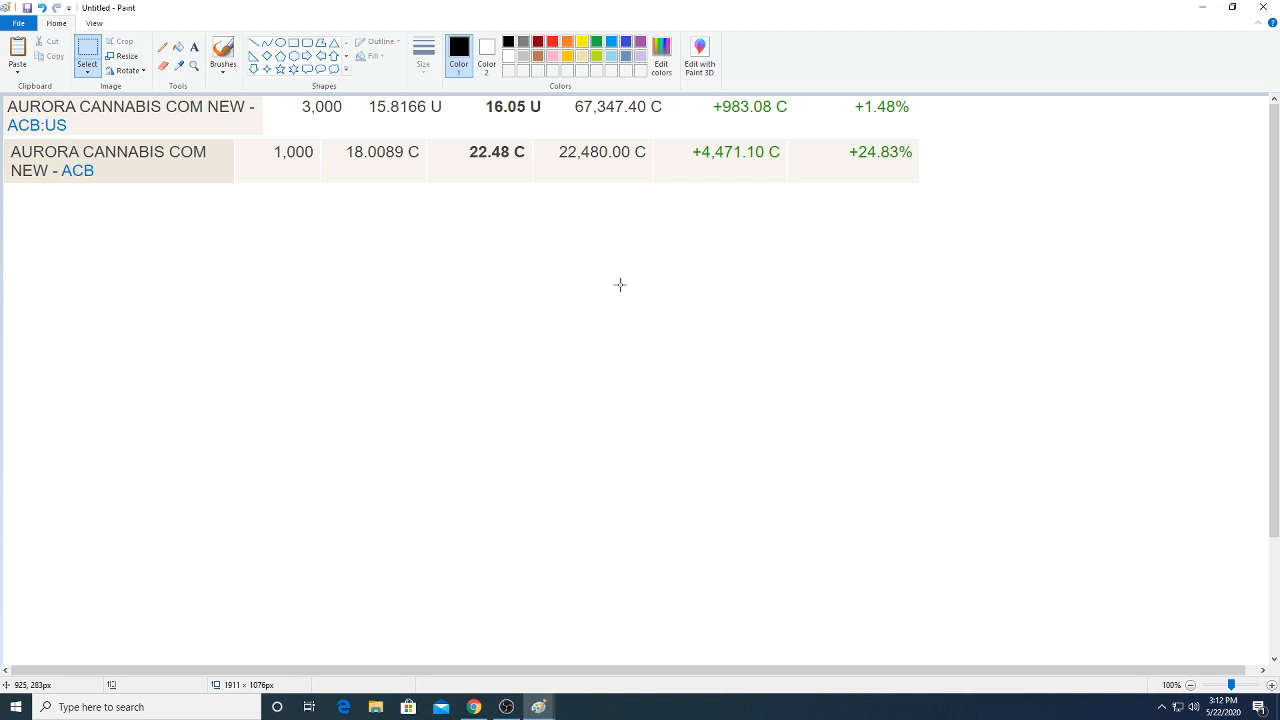
{"action": "mouse_move", "coordinate": [84, 110]}
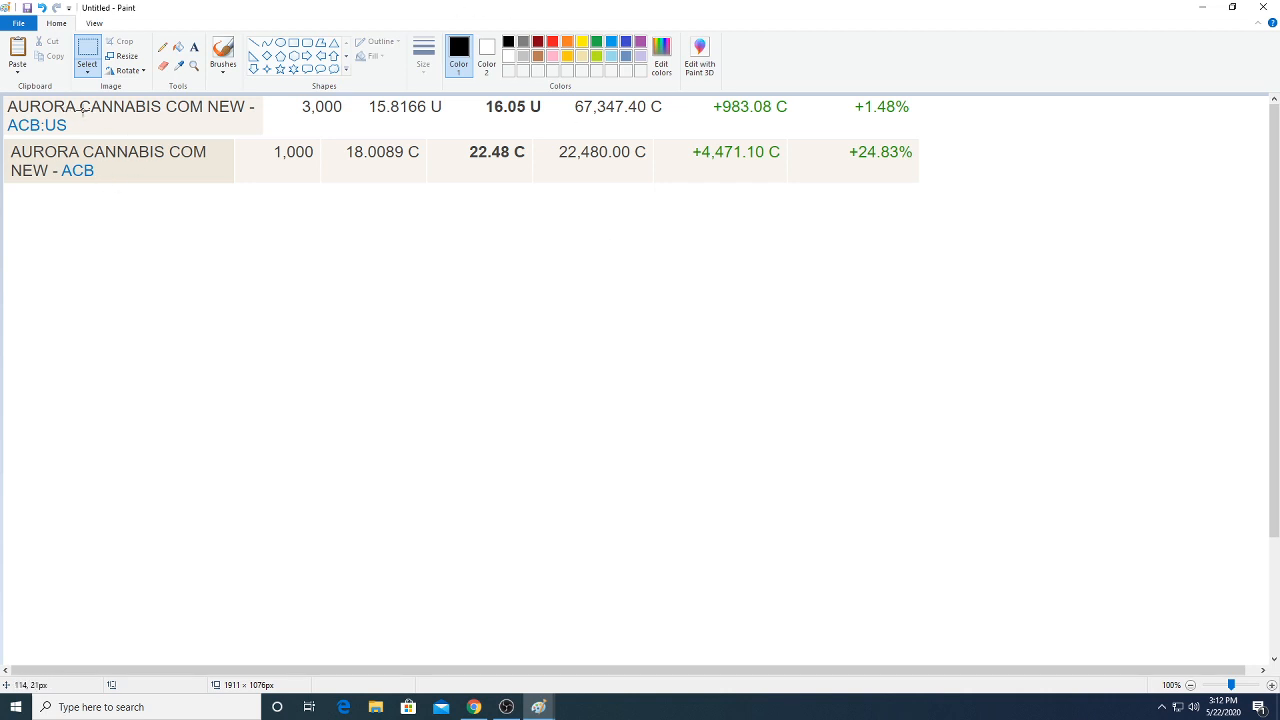
{"action": "mouse_move", "coordinate": [196, 300]}
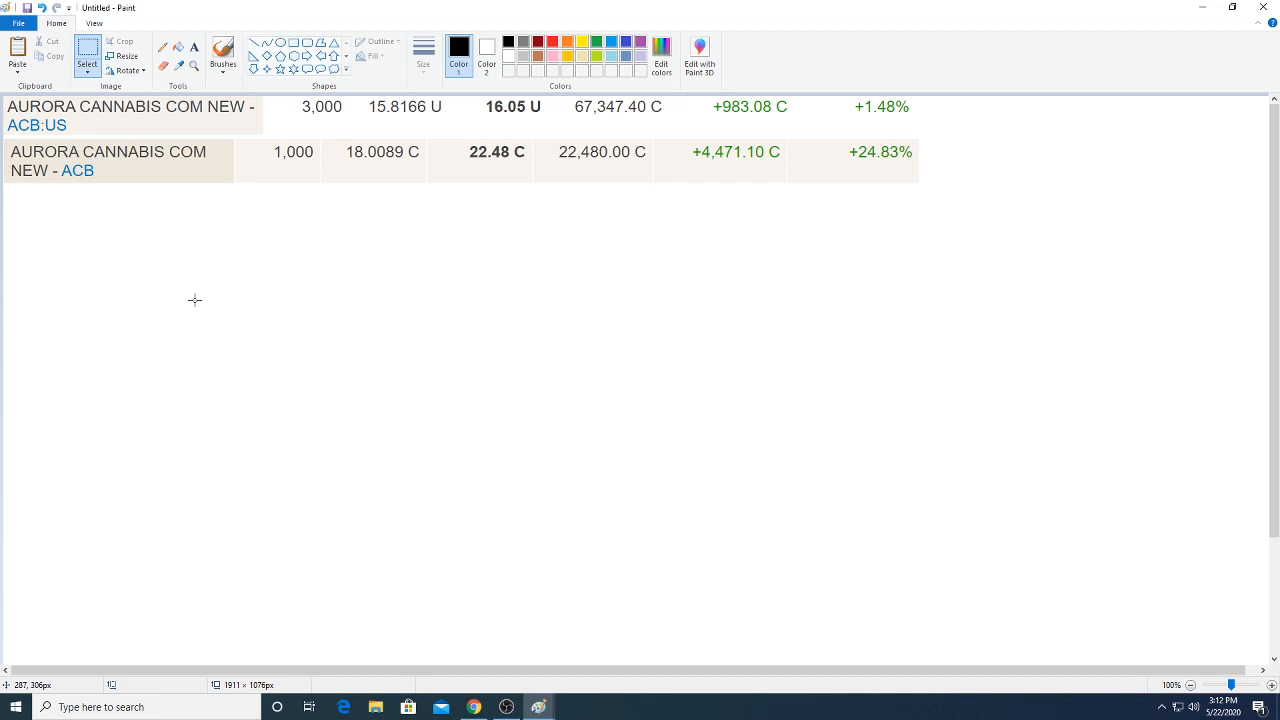
{"action": "mouse_move", "coordinate": [224, 248]}
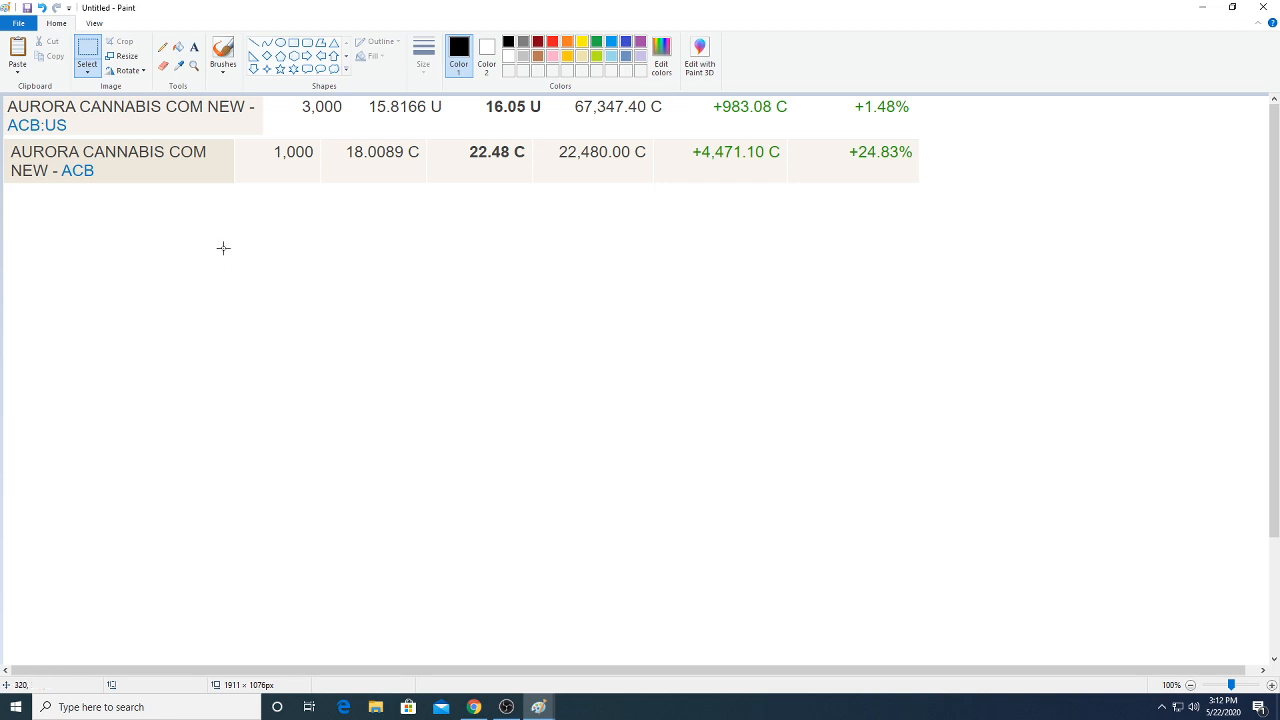
{"action": "mouse_move", "coordinate": [704, 152]}
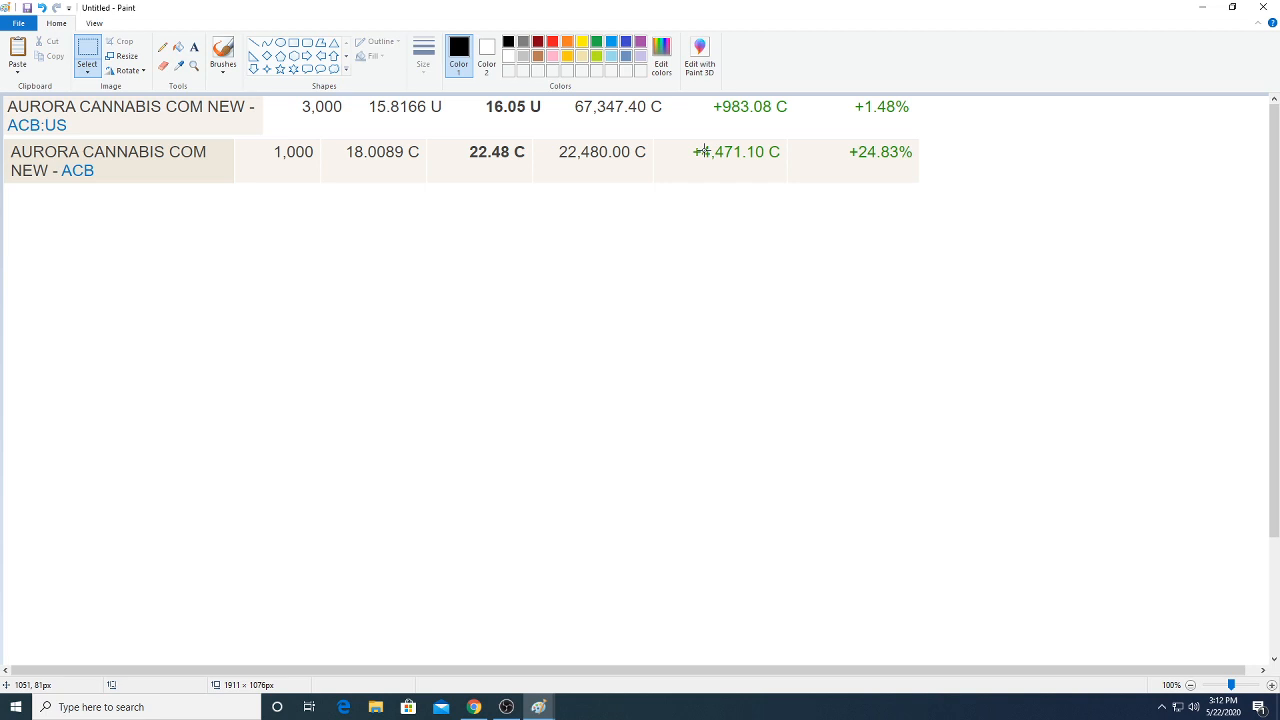
{"action": "mouse_move", "coordinate": [588, 176]}
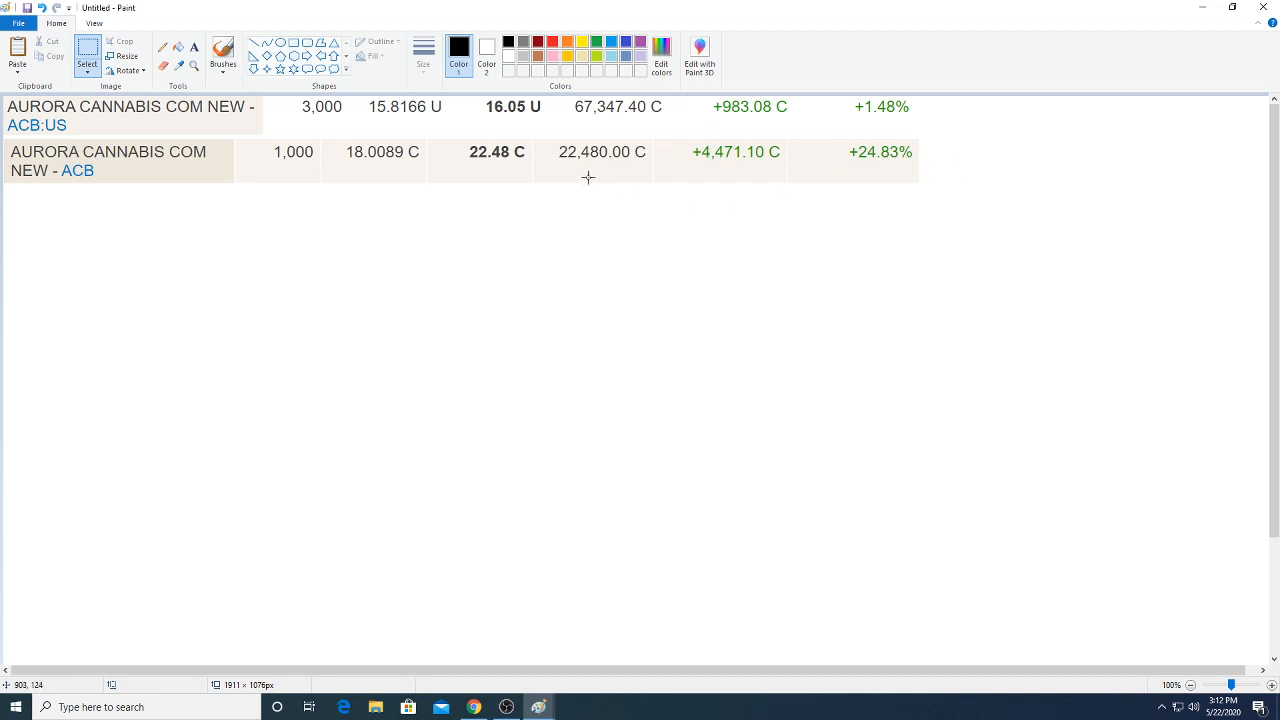
{"action": "mouse_move", "coordinate": [400, 172]}
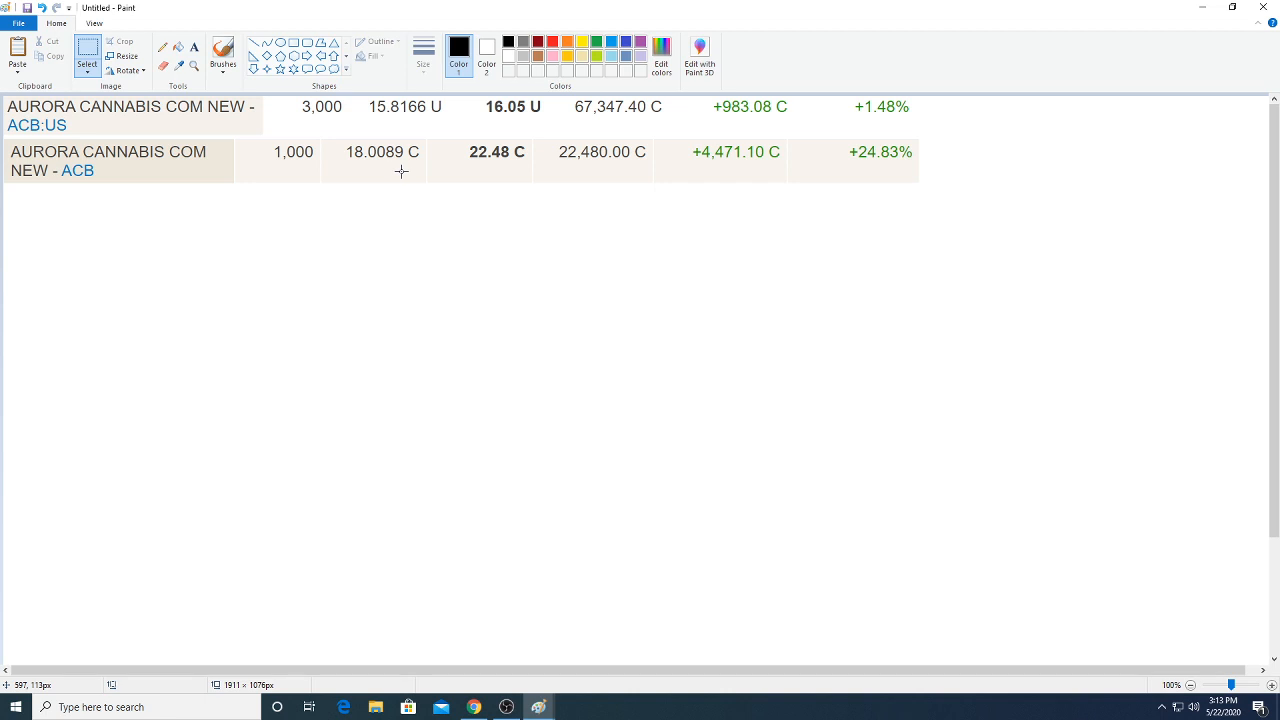
{"action": "mouse_move", "coordinate": [584, 188]}
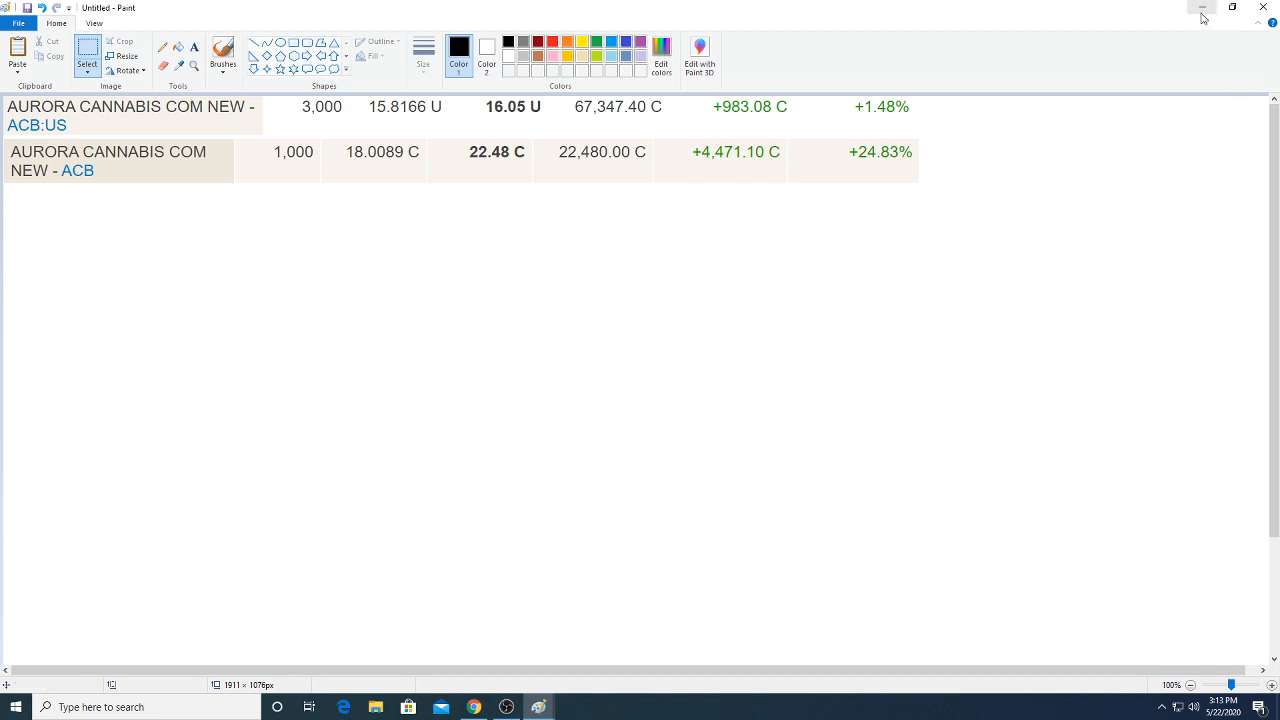
{"action": "mouse_move", "coordinate": [1200, 10]}
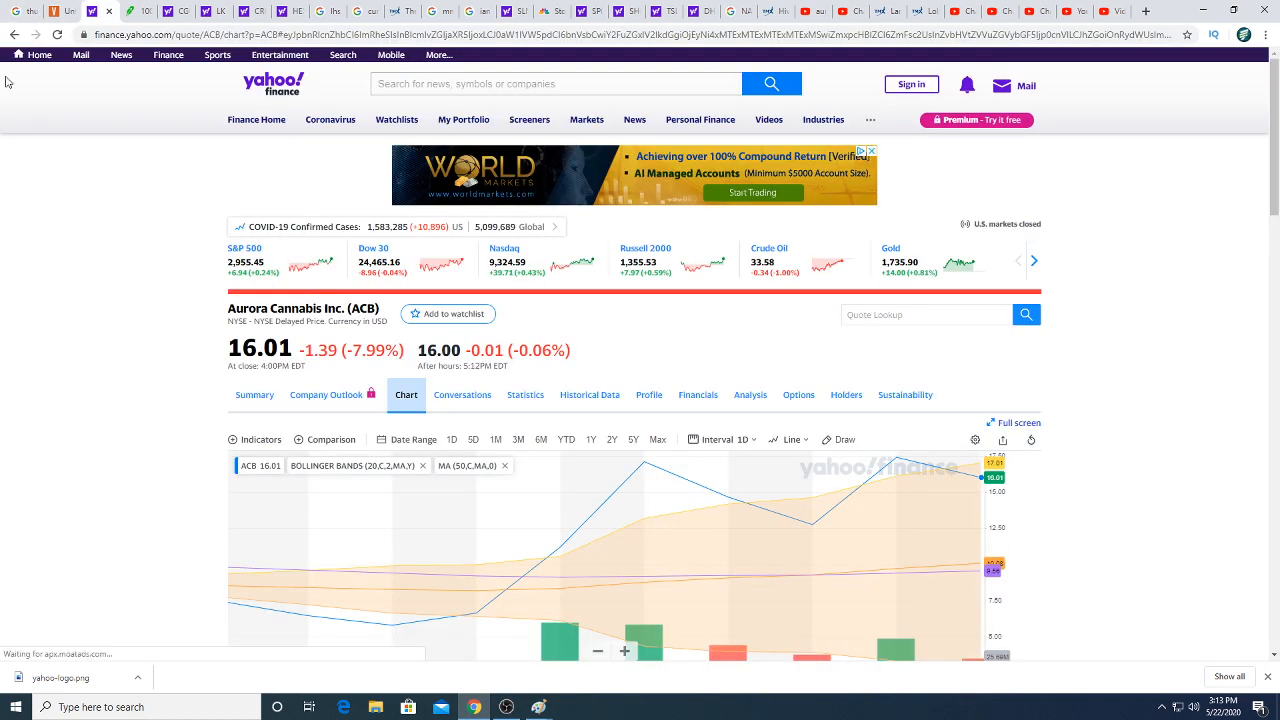
{"action": "mouse_move", "coordinate": [96, 272]}
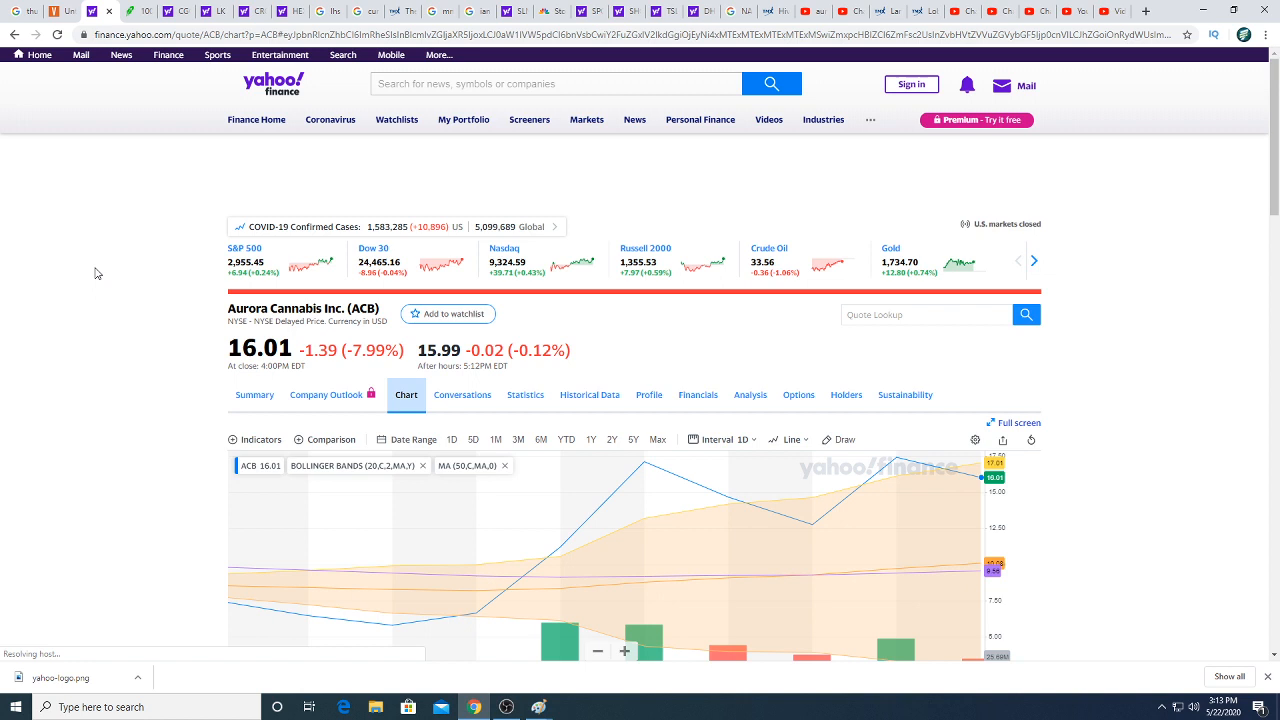
{"action": "mouse_move", "coordinate": [132, 280]}
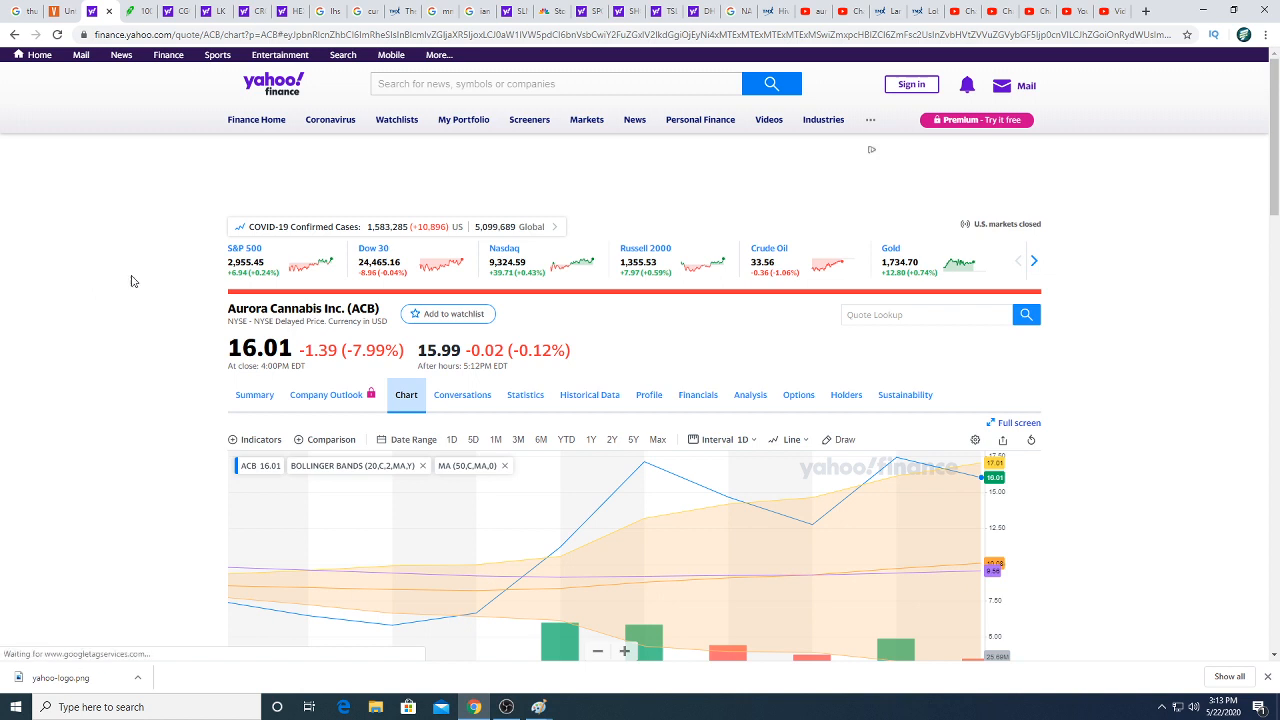
{"action": "mouse_move", "coordinate": [778, 540]}
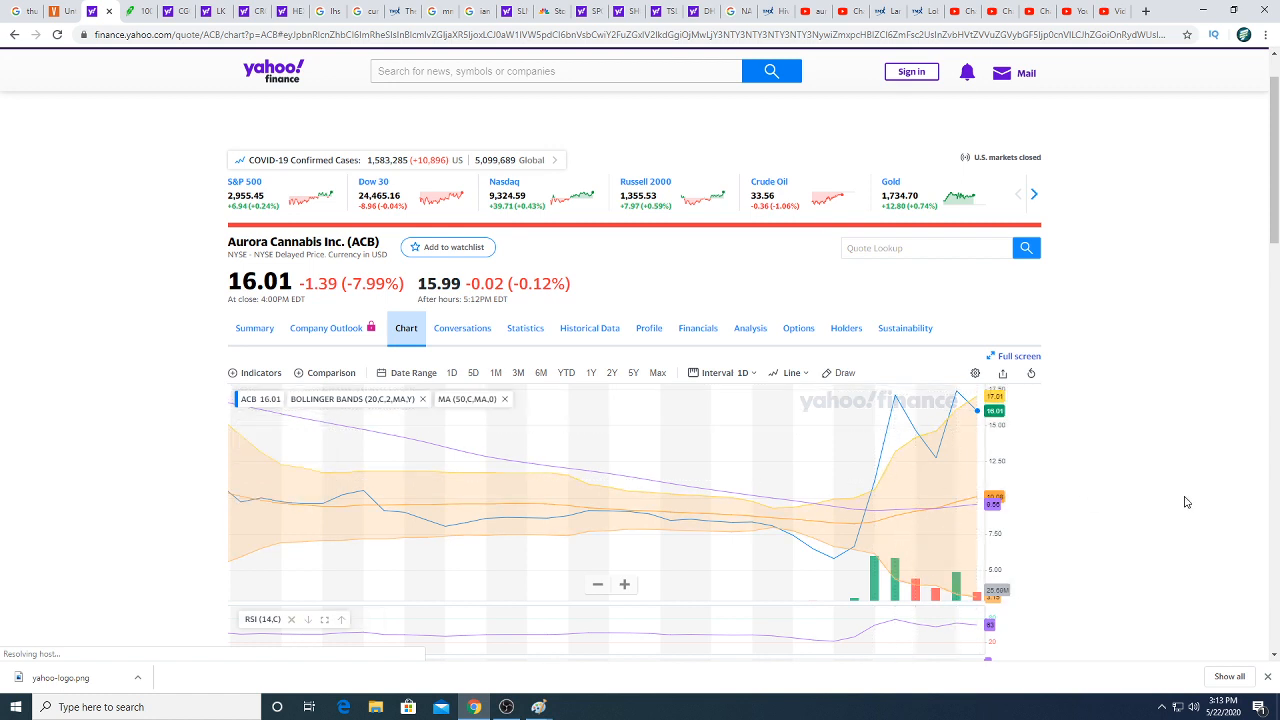
{"action": "mouse_move", "coordinate": [928, 456]}
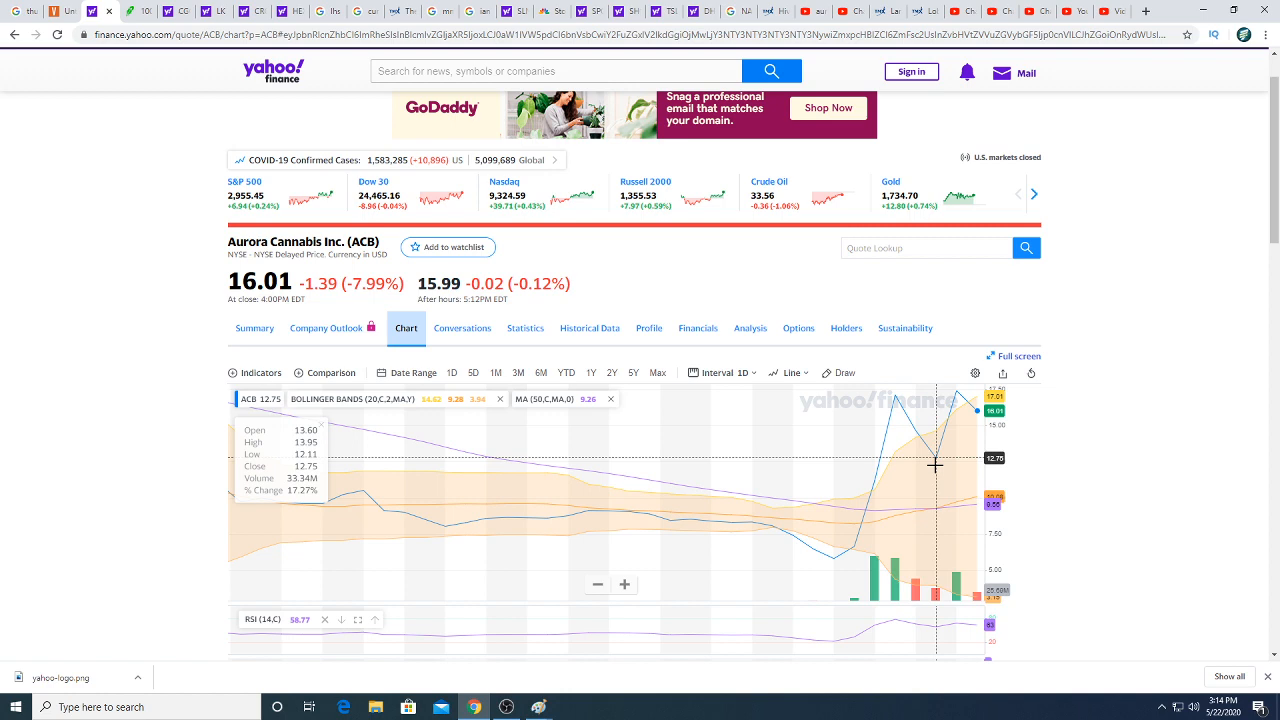
{"action": "scroll", "scroll_direction": "down", "scroll_amount": 3}
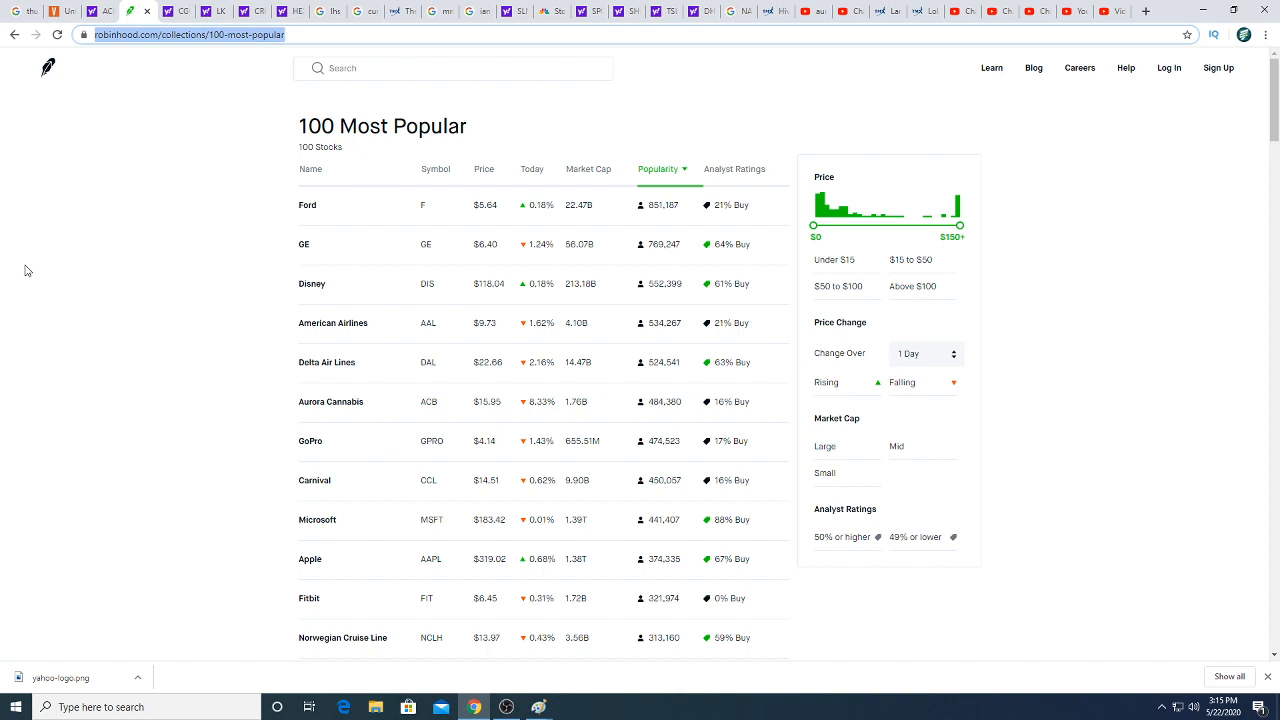
{"action": "mouse_move", "coordinate": [70, 172]}
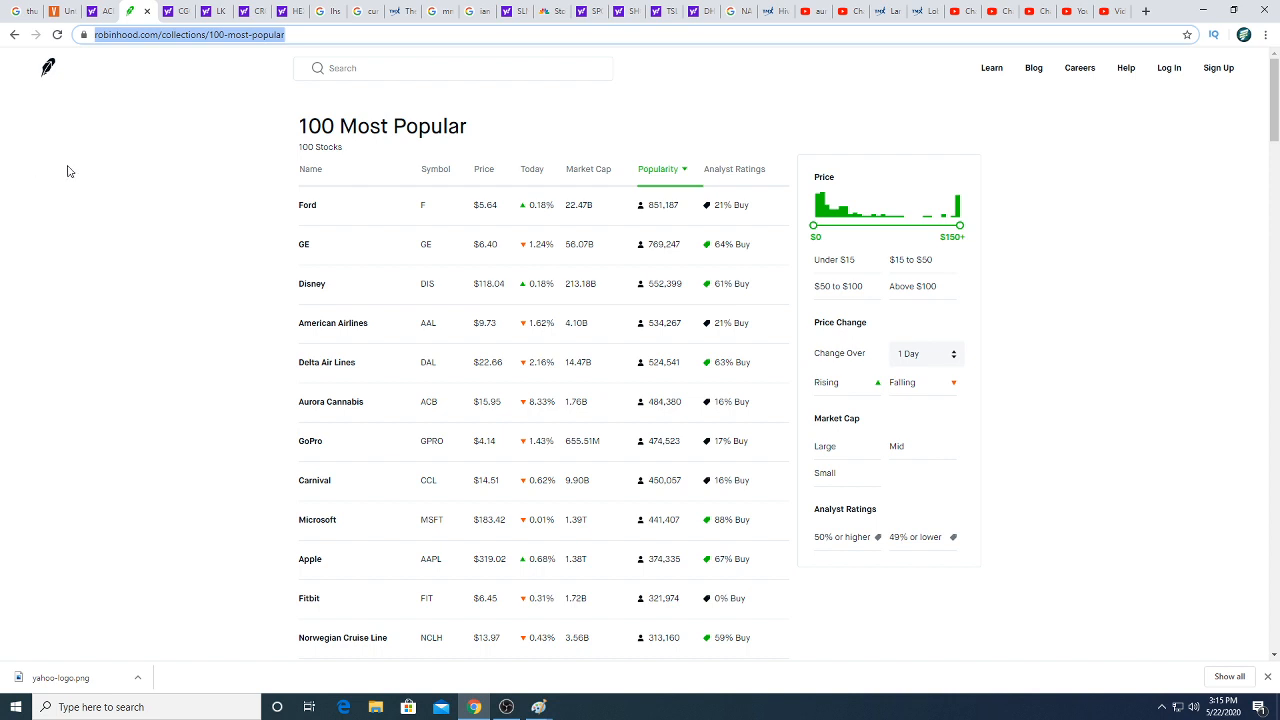
{"action": "mouse_move", "coordinate": [94, 222]}
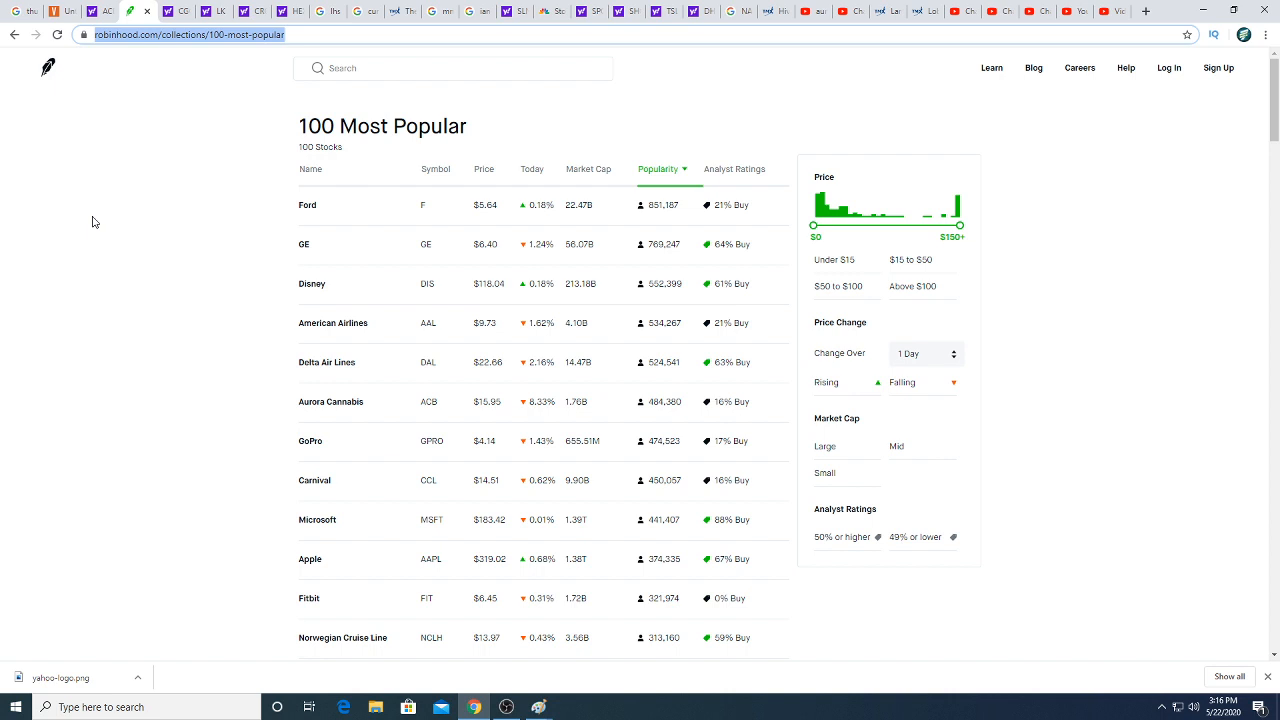
{"action": "mouse_move", "coordinate": [54, 448]}
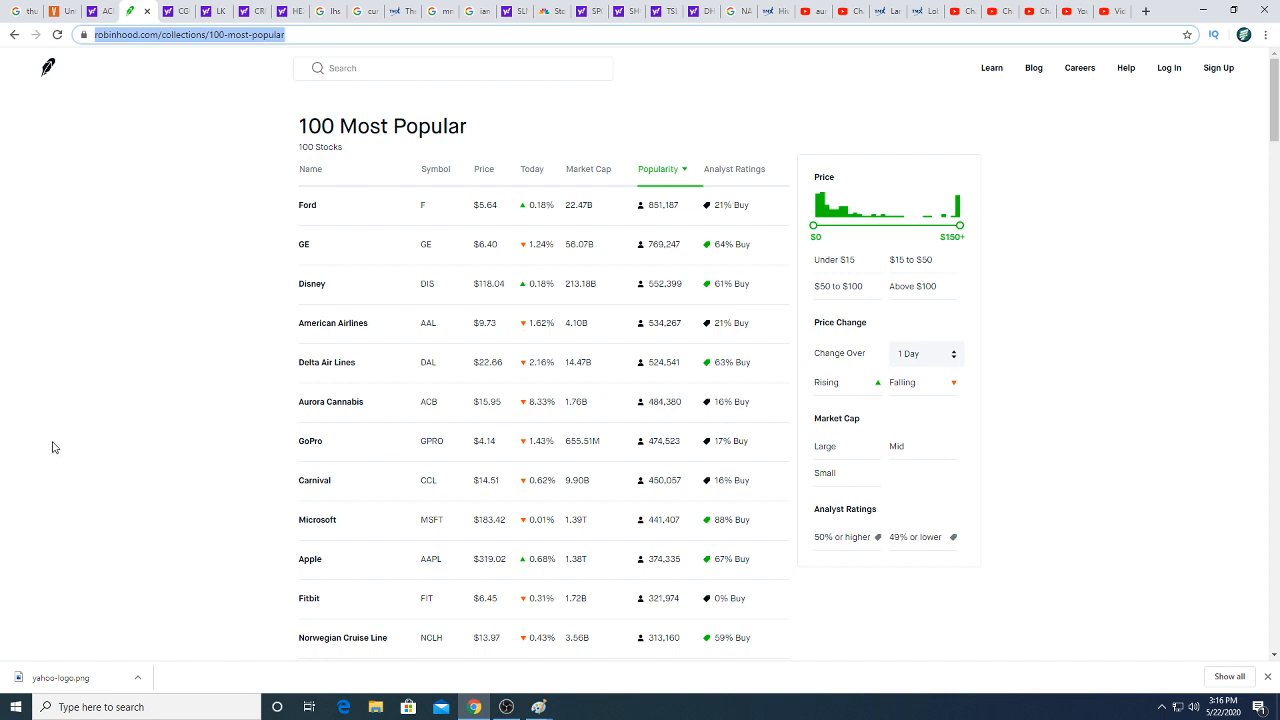
- View the Canopy Growth (CGC) one-year price chart at $19.42 on Yahoo Finance
{"action": "left_click", "coordinate": [180, 12]}
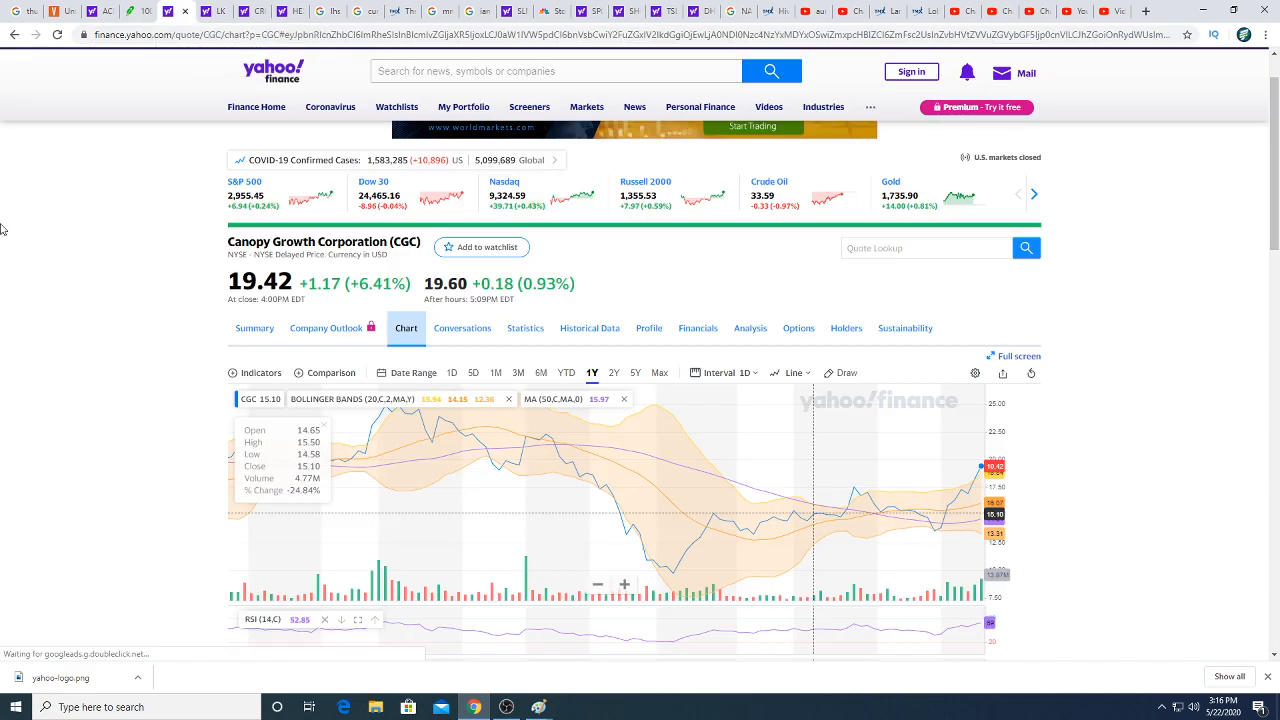
{"action": "mouse_move", "coordinate": [192, 370]}
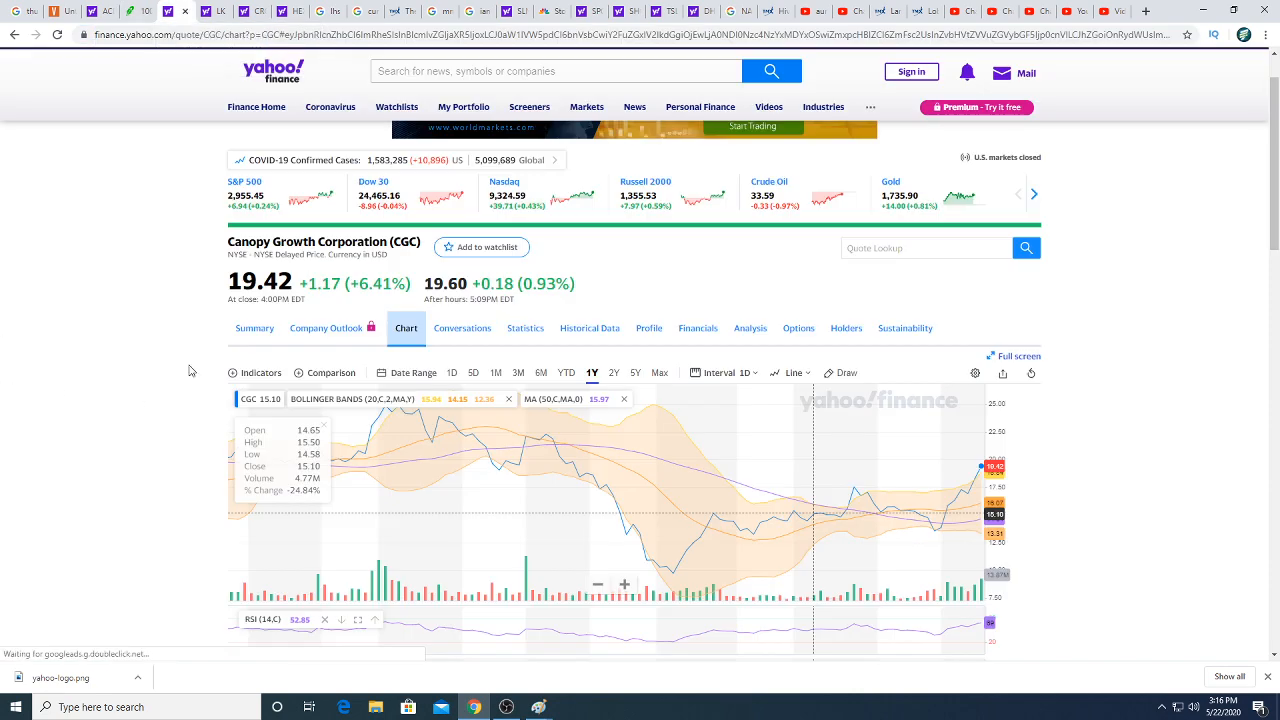
{"action": "mouse_move", "coordinate": [956, 496]}
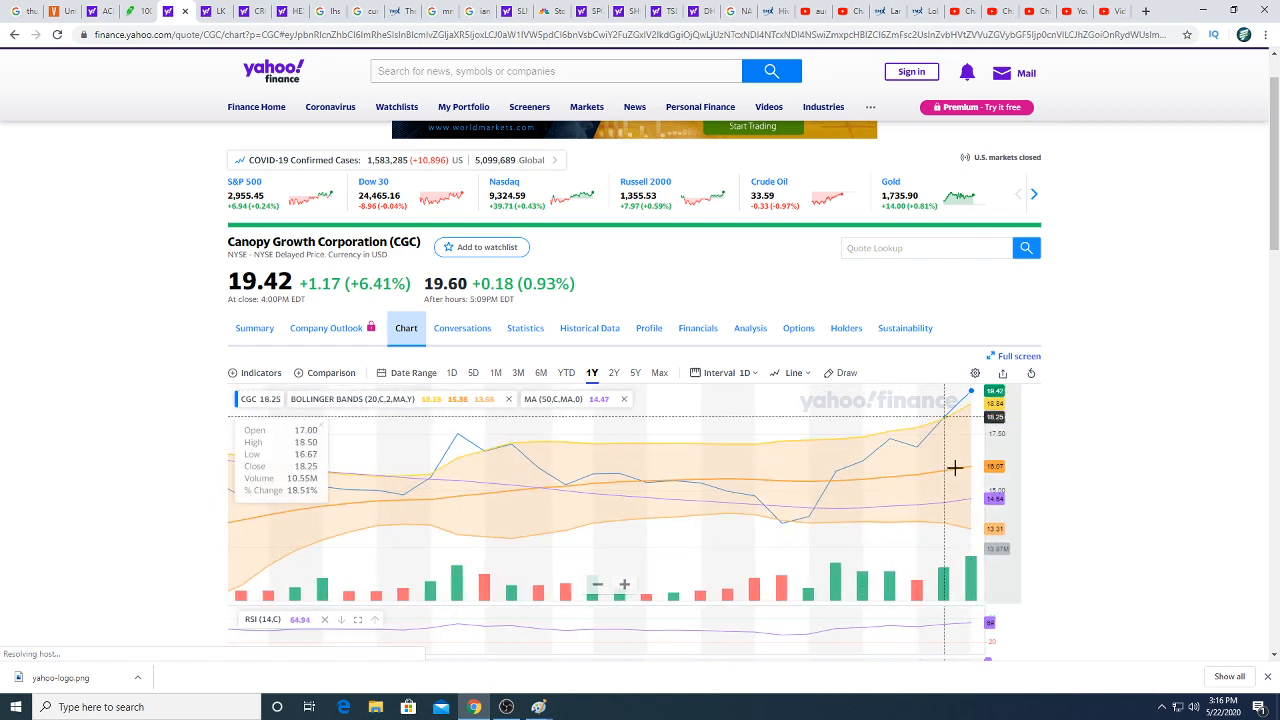
{"action": "mouse_move", "coordinate": [592, 470]}
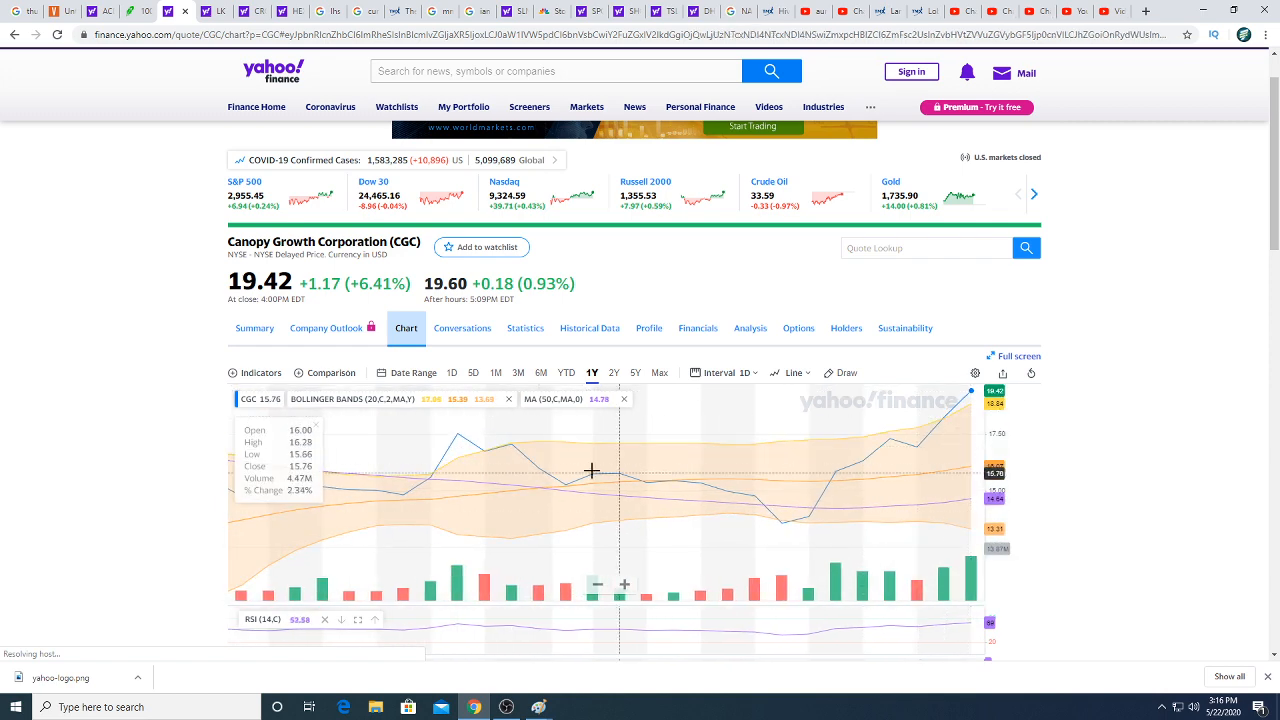
{"action": "scroll", "scroll_direction": "down", "scroll_amount": 3}
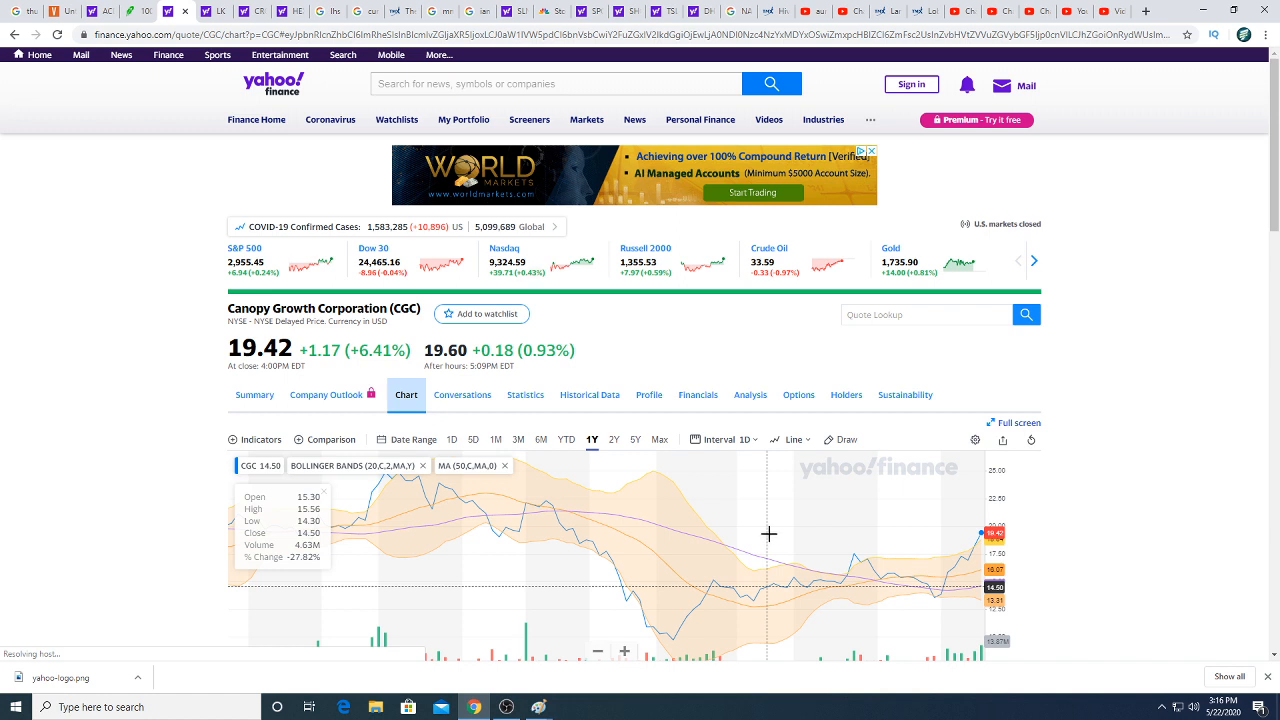
{"action": "mouse_move", "coordinate": [1200, 540]}
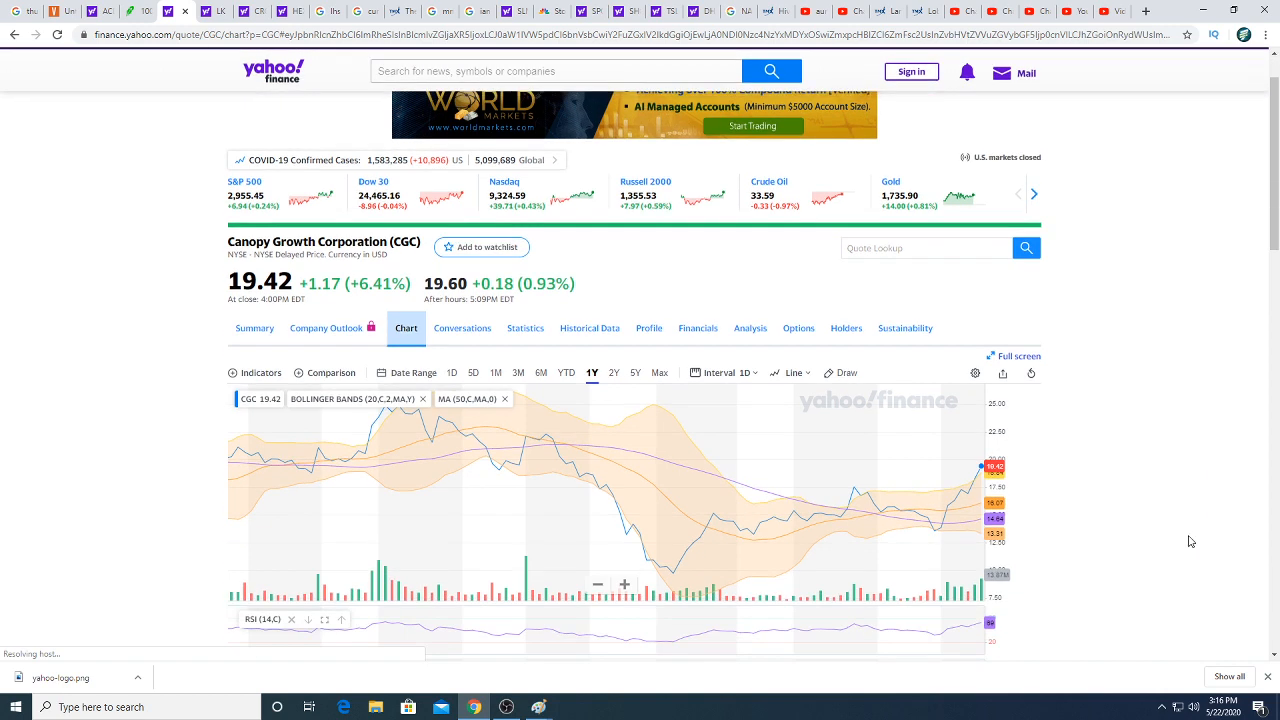
{"action": "mouse_move", "coordinate": [692, 514]}
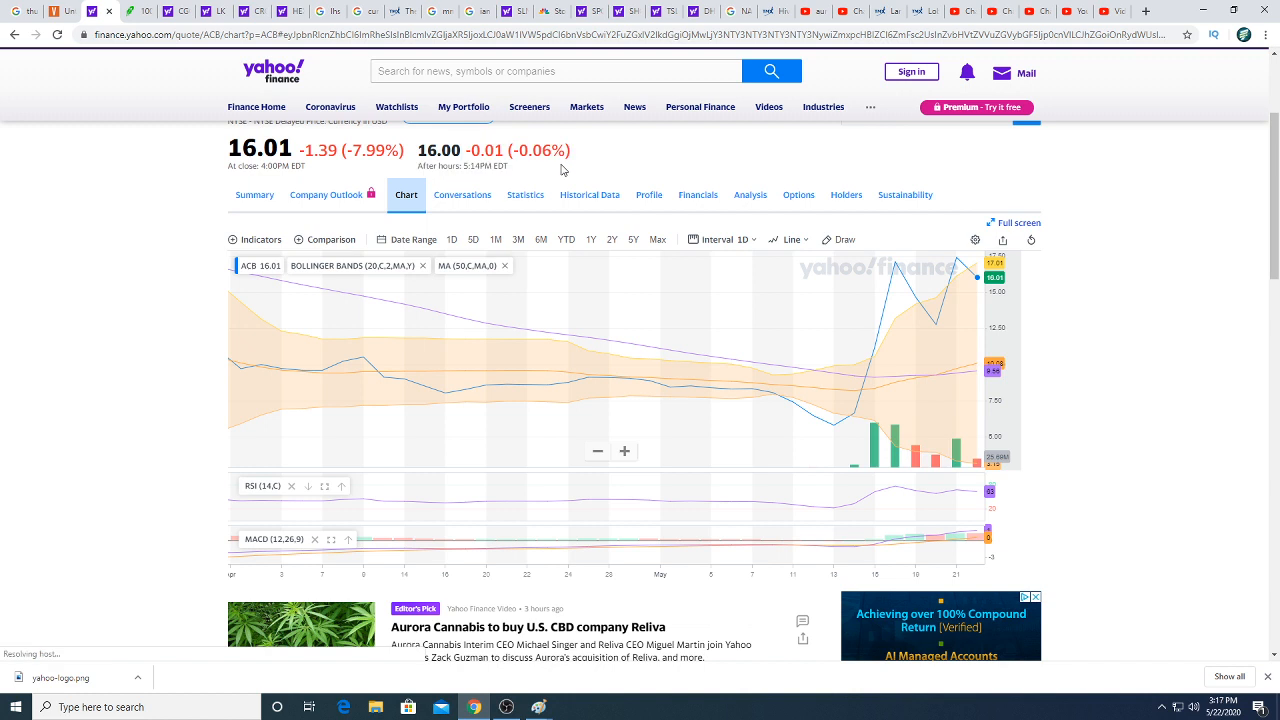
{"action": "mouse_move", "coordinate": [562, 170]}
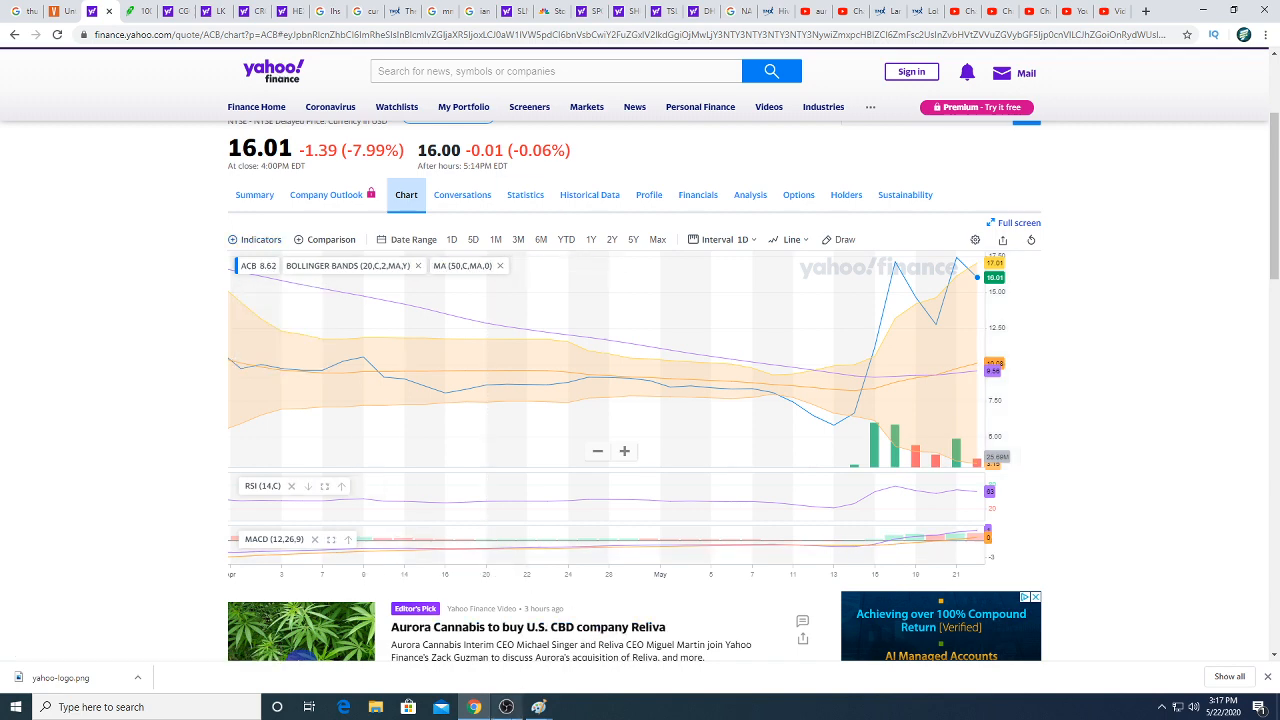
- Return to the Aurora Cannabis (ACB) chart and bring the OBS recorder window forward
{"action": "left_click", "coordinate": [506, 708]}
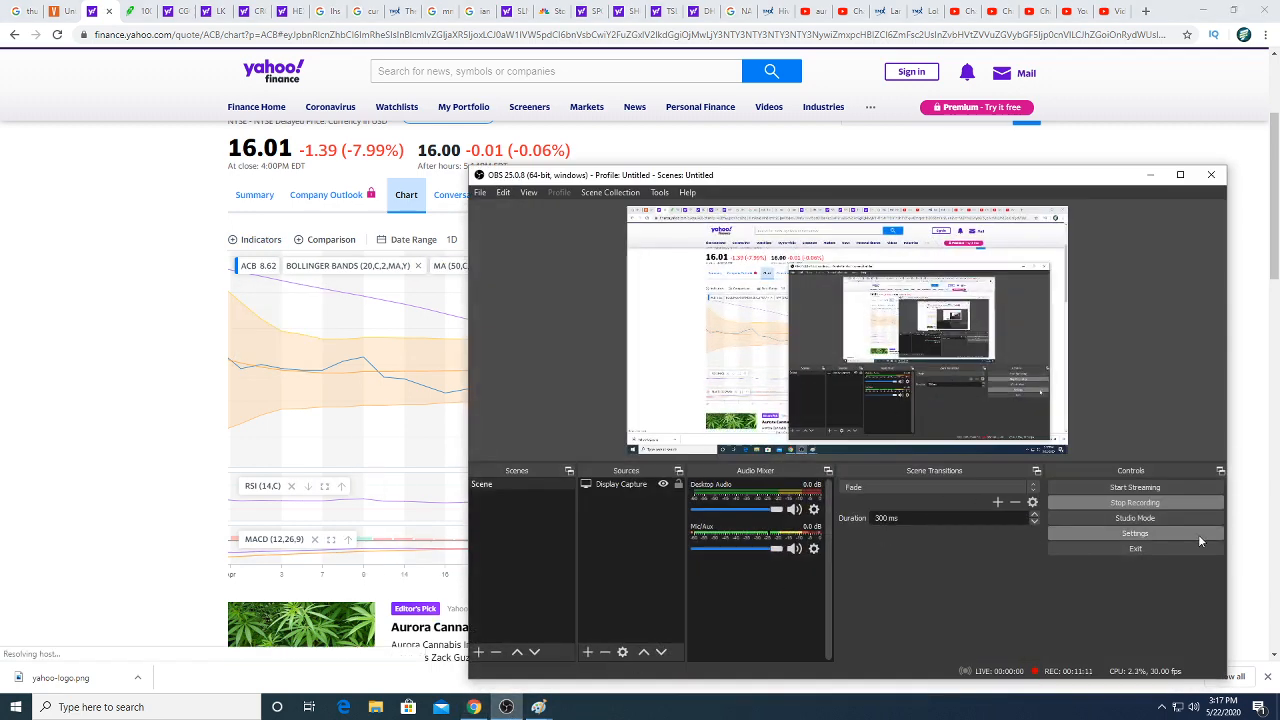
{"action": "mouse_move", "coordinate": [1136, 502]}
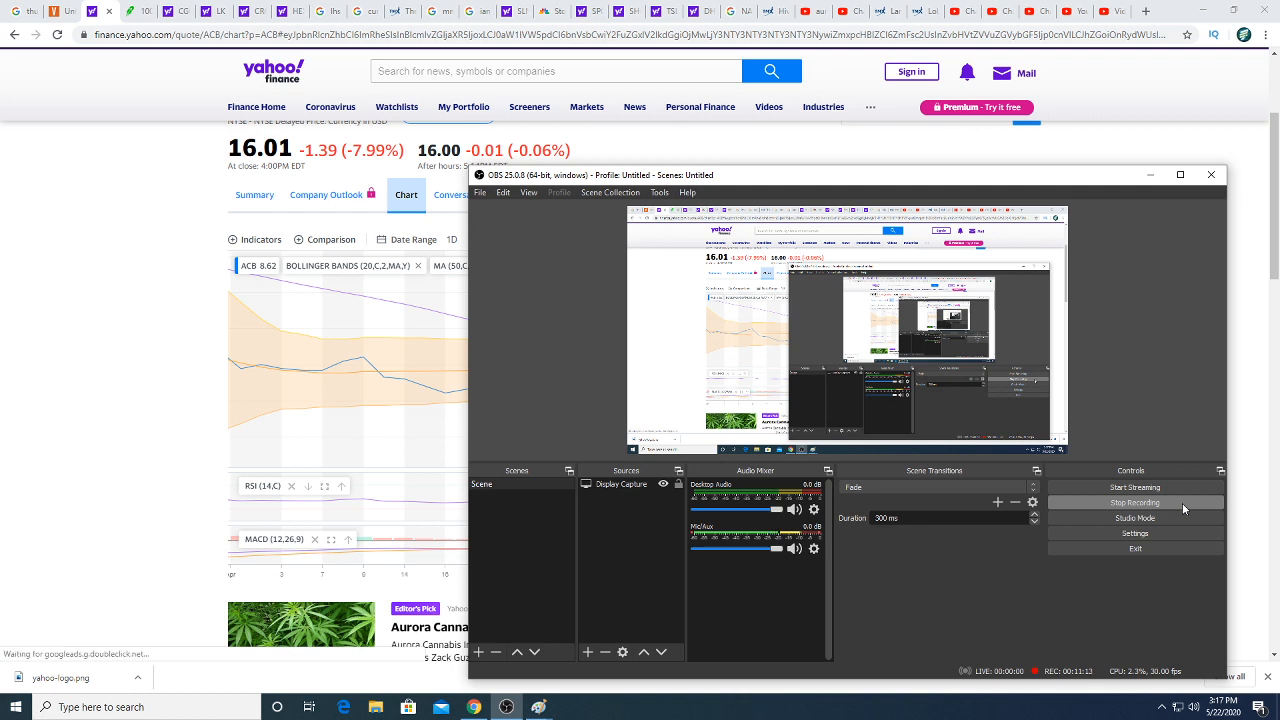